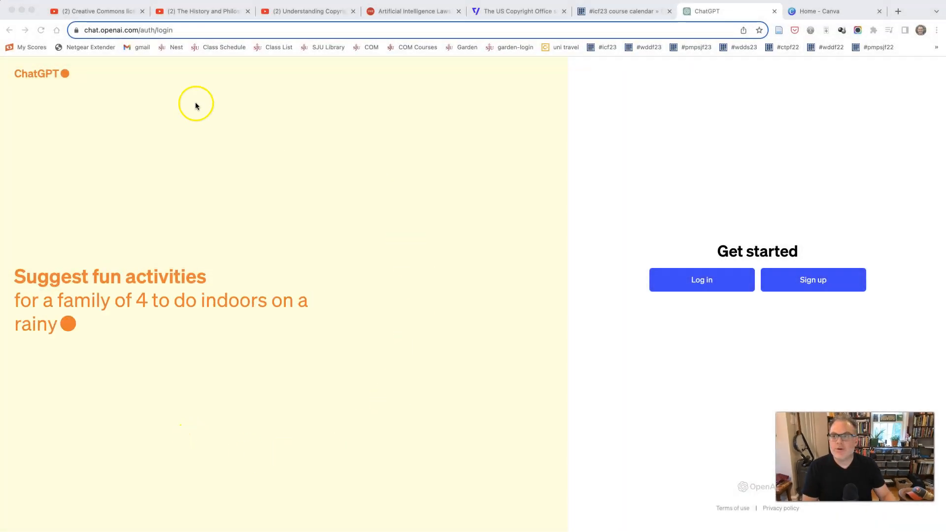
{"action": "mouse_move", "coordinate": [241, 186]}
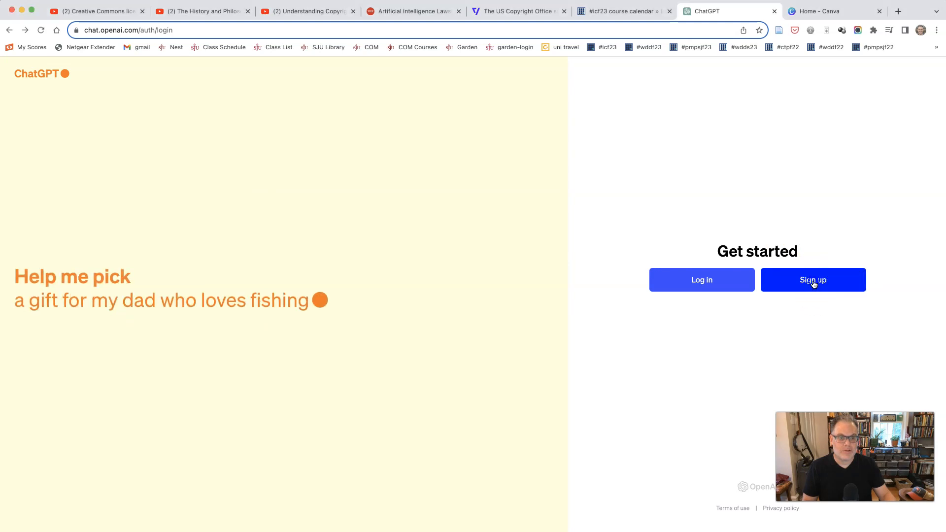
Step: Sign in to the existing ChatGPT account with the email address and reach the empty new-chat screen
{"action": "left_click", "coordinate": [812, 279]}
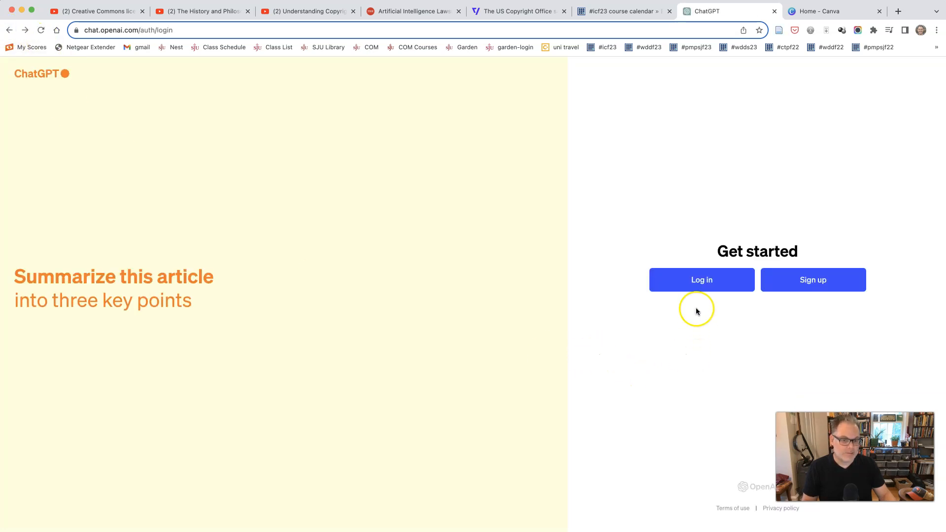
{"action": "left_click", "coordinate": [700, 279]}
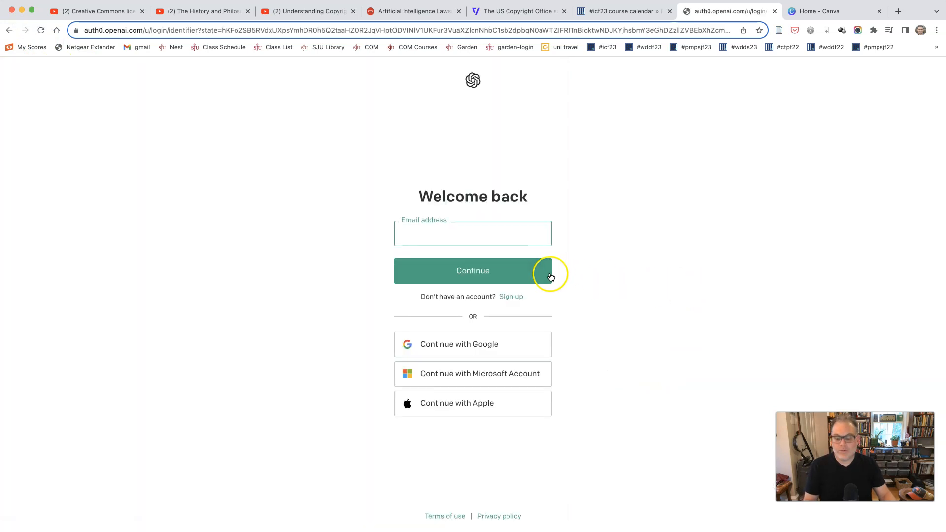
{"action": "type", "text": "wili"}
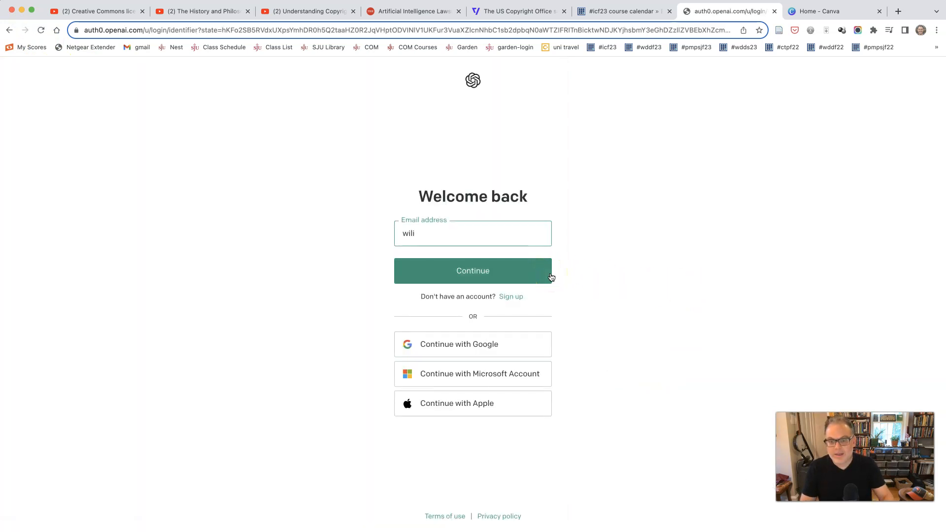
{"action": "left_click", "coordinate": [471, 270]}
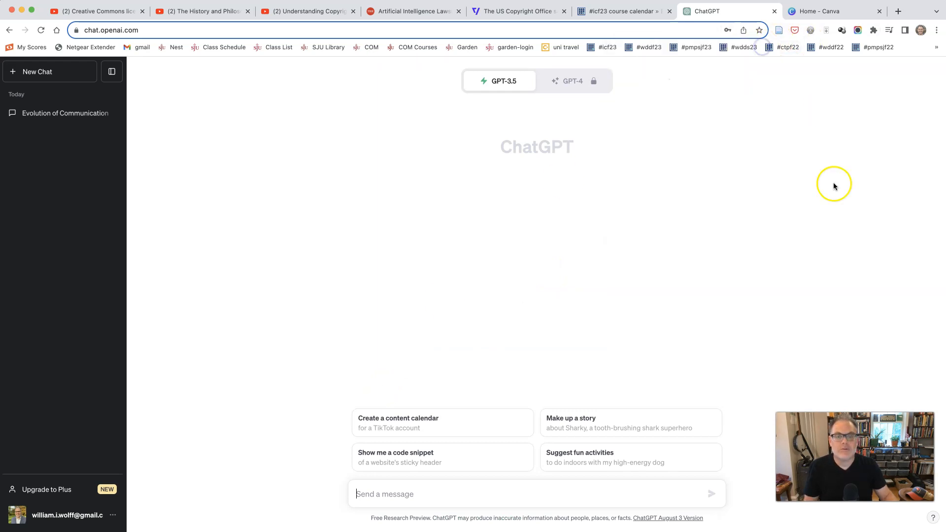
{"action": "mouse_move", "coordinate": [598, 300]}
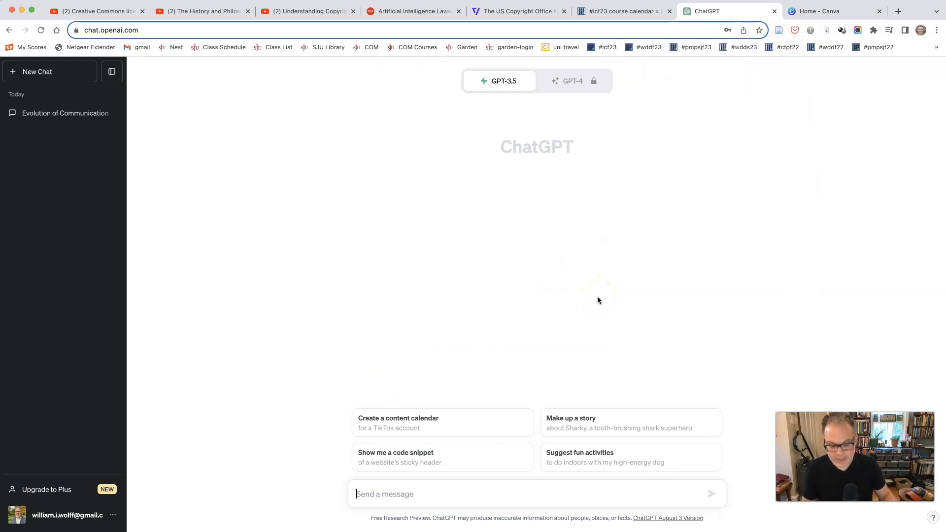
{"action": "left_click", "coordinate": [898, 11]}
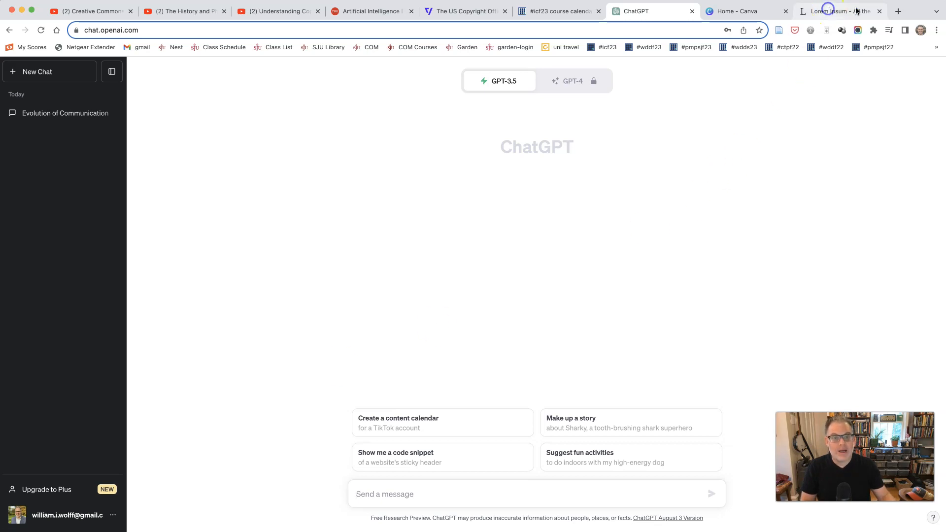
{"action": "left_click", "coordinate": [832, 11]}
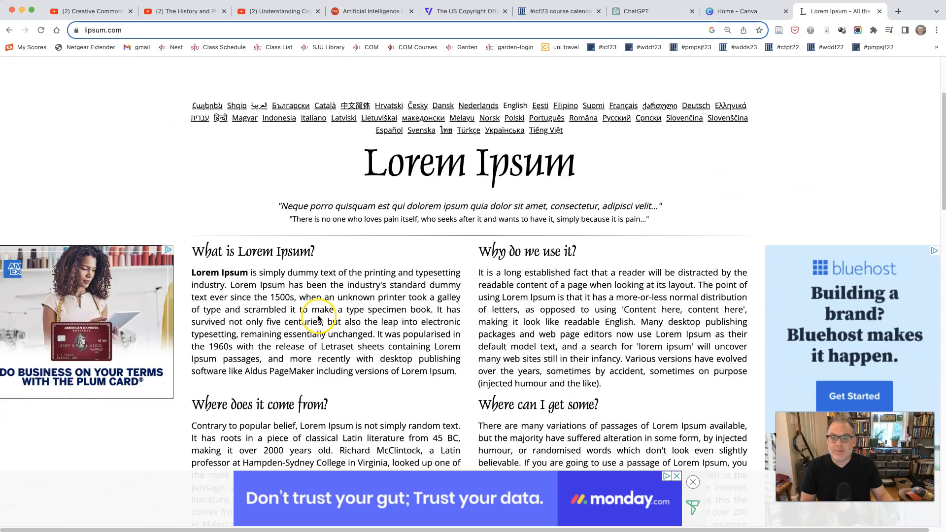
{"action": "scroll", "scroll_direction": "down", "scroll_amount": 3}
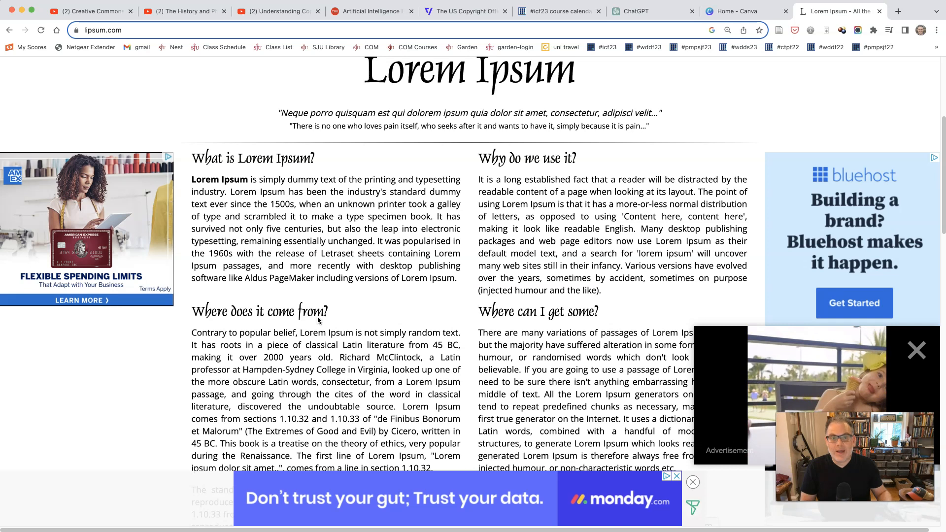
{"action": "left_click", "coordinate": [649, 11]}
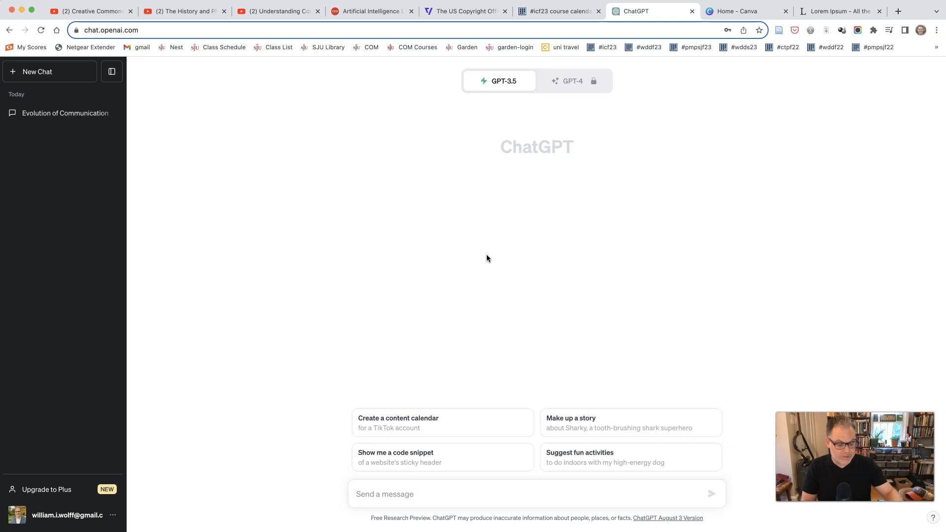
Step: Send 'the history of photography in 300 words. Include Polaroid in the description.' as a new prompt
{"action": "left_click", "coordinate": [488, 494]}
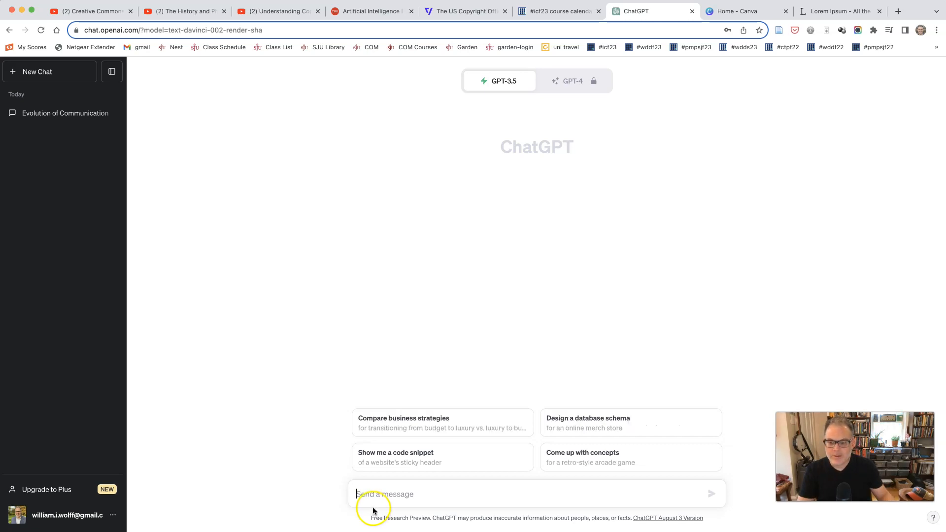
{"action": "type", "text": "the history of photography in 300 words"}
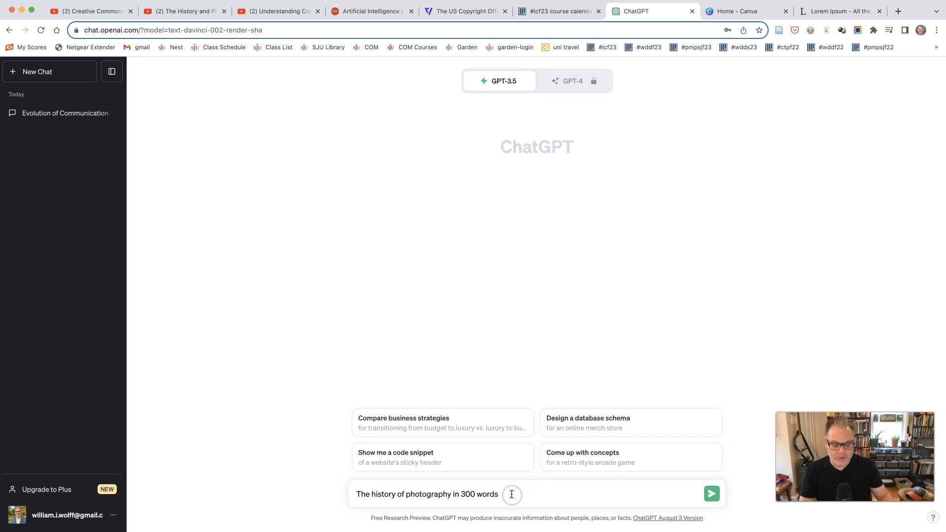
{"action": "type", "text": "."}
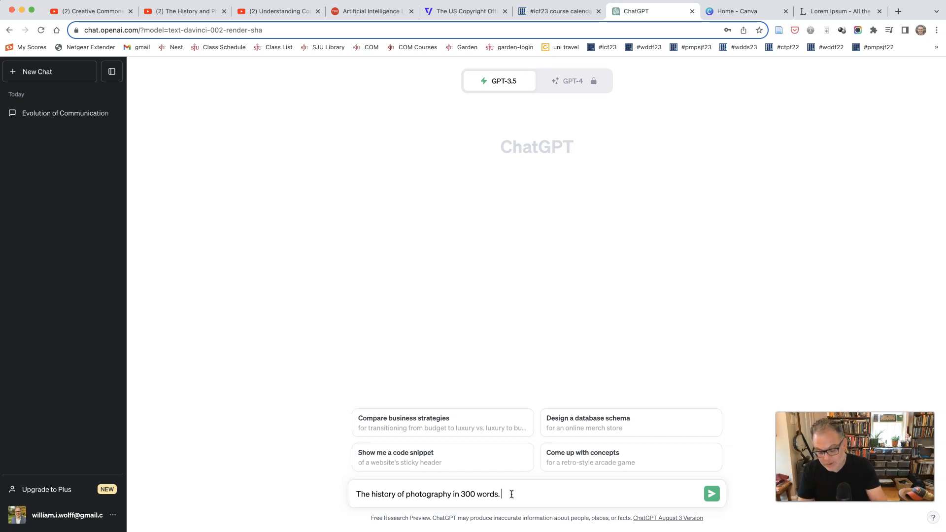
{"action": "type", "text": "Include"}
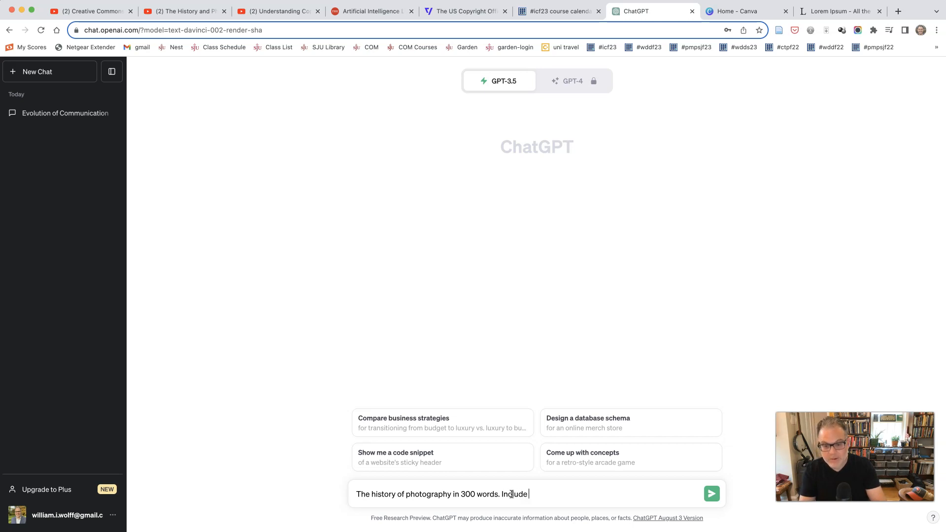
{"action": "type", "text": "Polaroid in"}
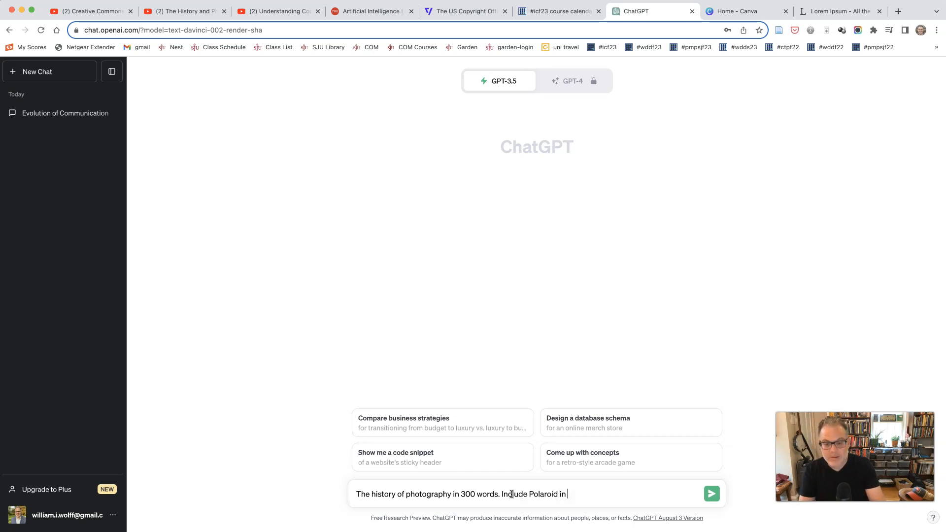
{"action": "type", "text": "the descr"}
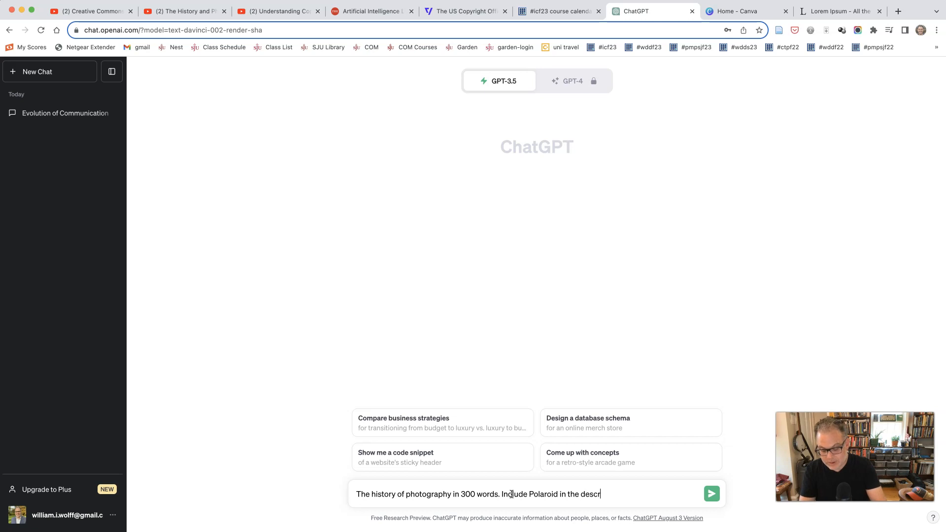
{"action": "type", "text": "iption."}
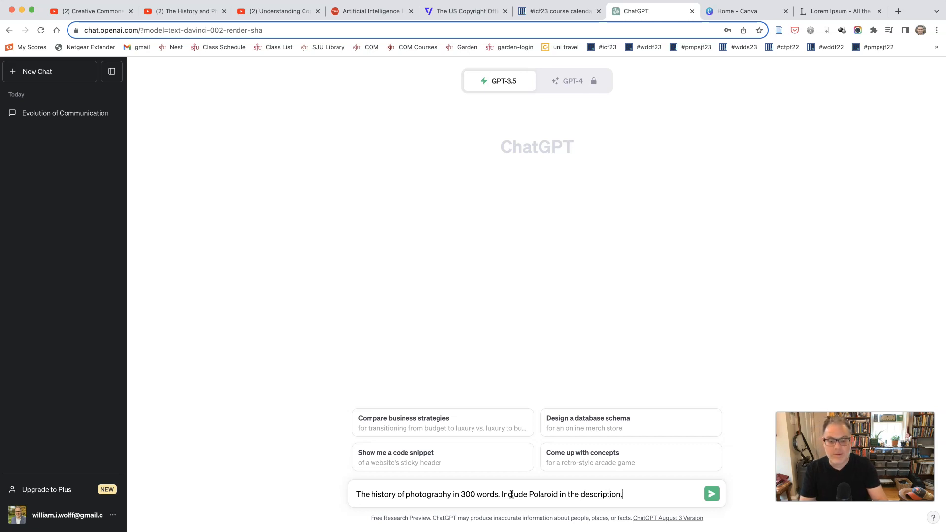
{"action": "left_click", "coordinate": [710, 494]}
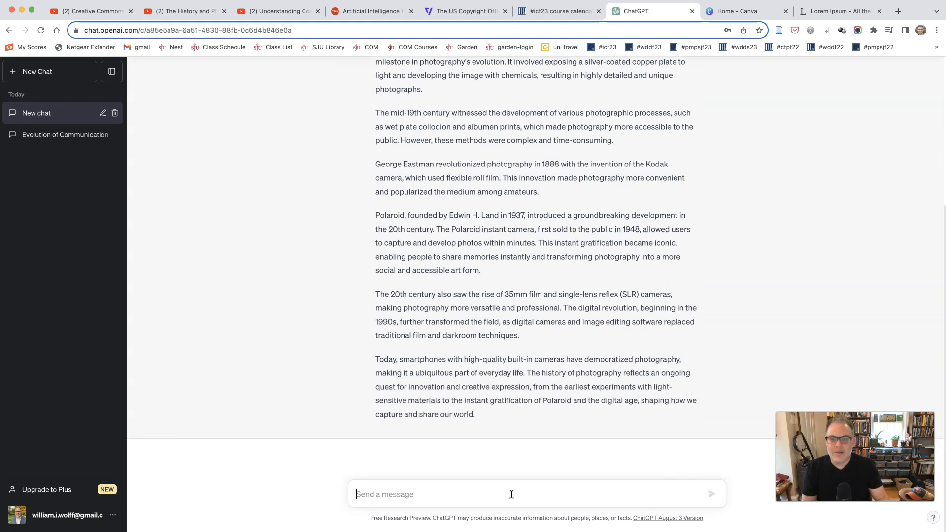
Step: Scroll through the Polaroid-inclusive photography history reply to review it top to bottom
{"action": "scroll", "scroll_direction": "up", "scroll_amount": 3}
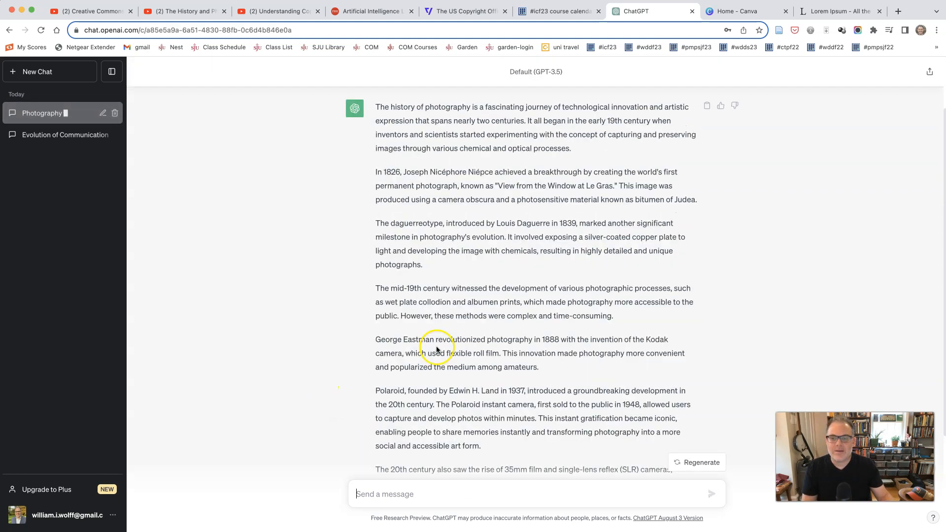
{"action": "scroll", "scroll_direction": "down", "scroll_amount": 3}
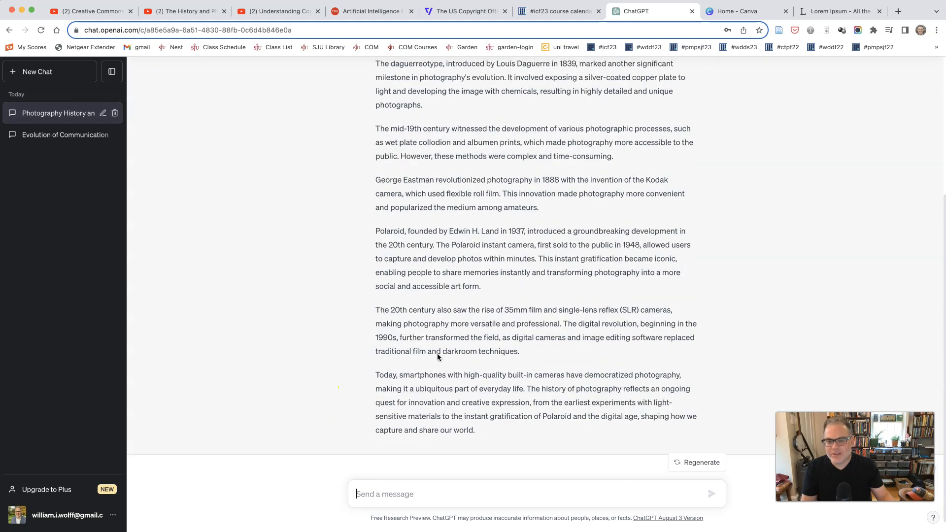
{"action": "scroll", "scroll_direction": "up", "scroll_amount": 3}
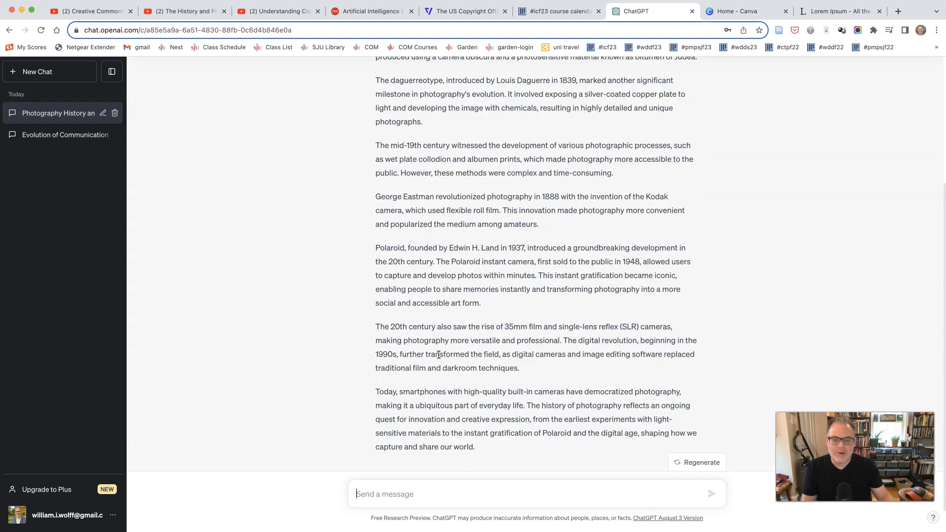
{"action": "scroll", "scroll_direction": "up", "scroll_amount": 3}
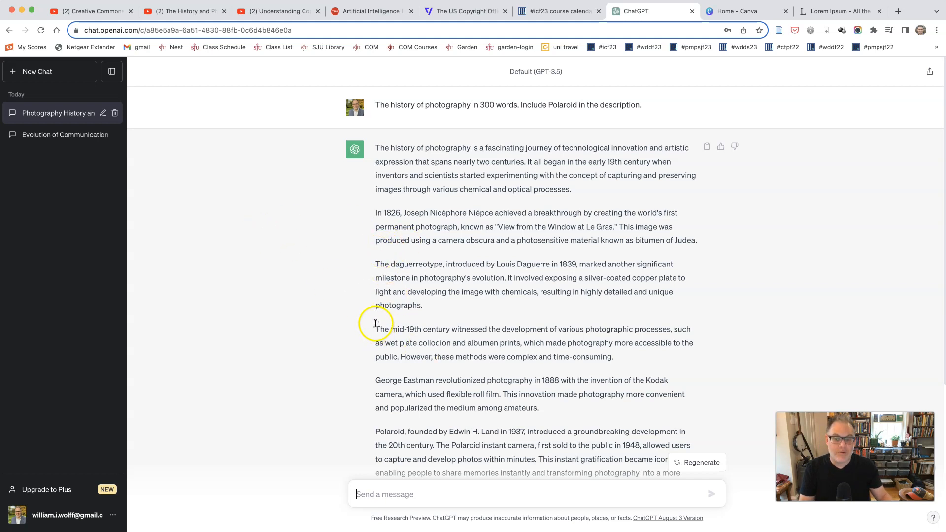
{"action": "mouse_move", "coordinate": [383, 380]}
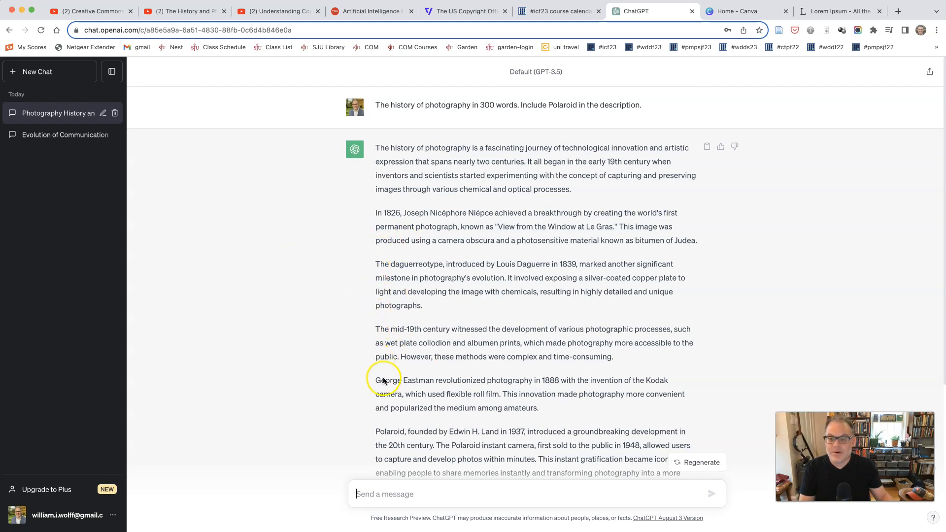
{"action": "scroll", "scroll_direction": "down", "scroll_amount": 3}
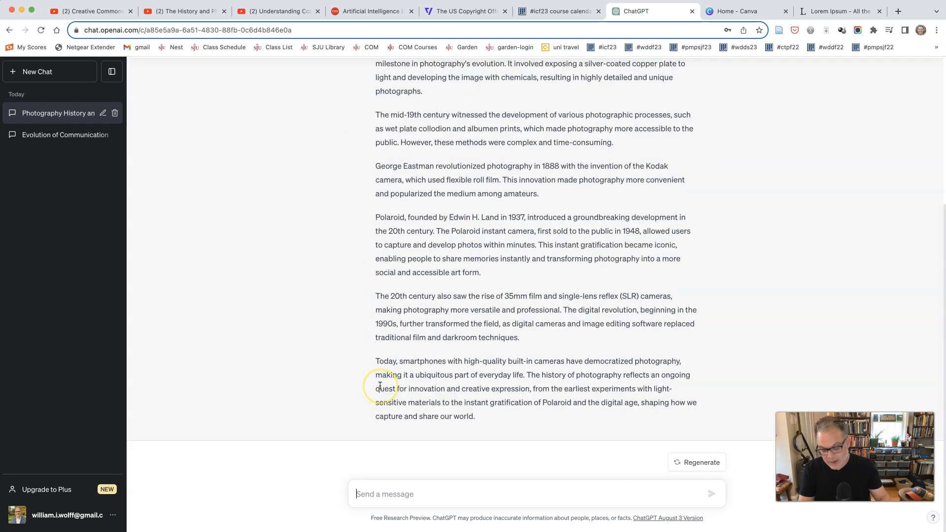
Step: Send 'Please add headings.' and review the history rewritten with dated section headings
{"action": "type", "text": "Please add"}
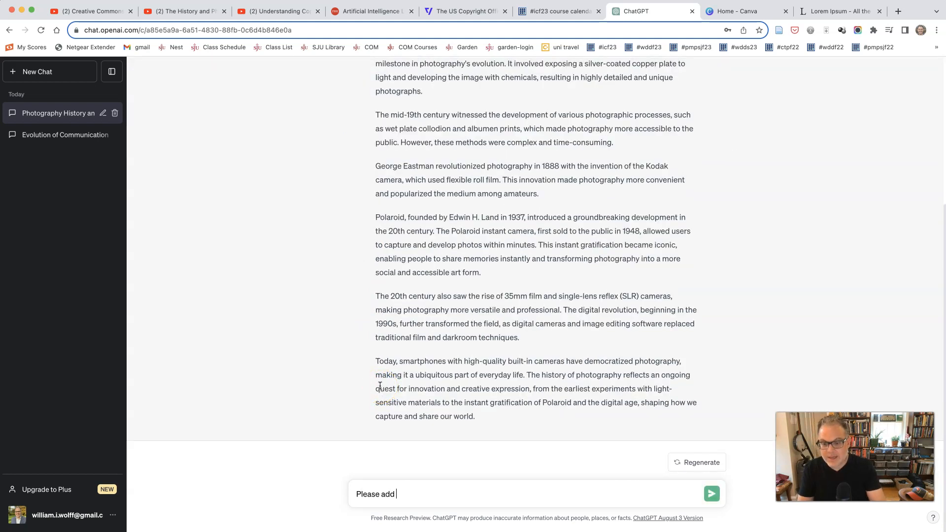
{"action": "type", "text": "headings"}
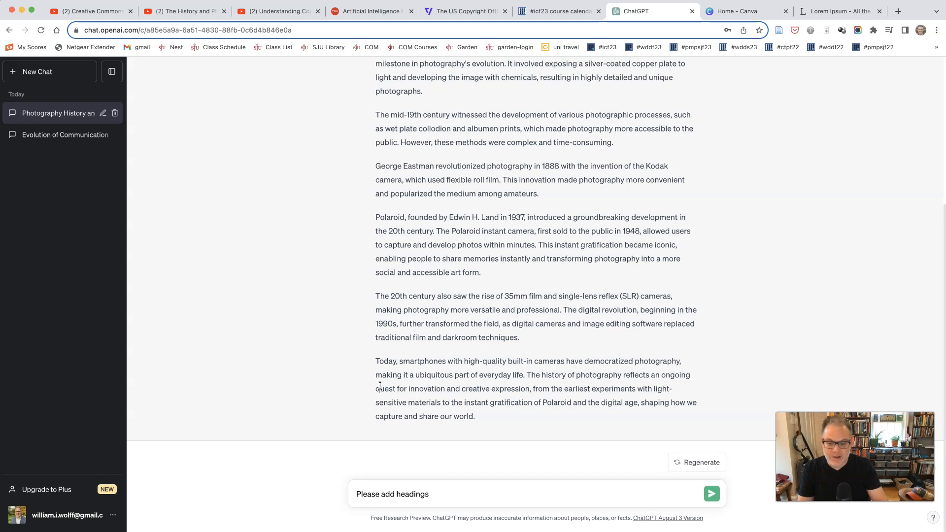
{"action": "type", "text": "."}
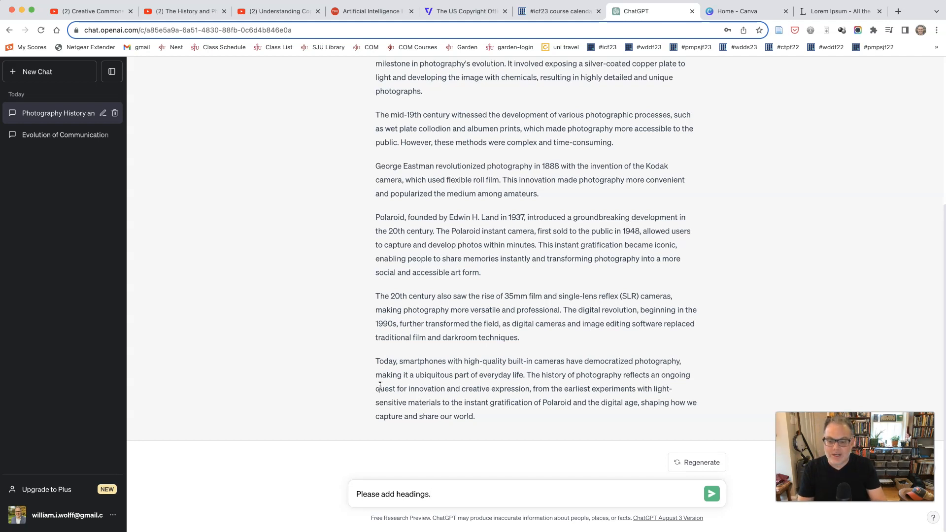
{"action": "left_click", "coordinate": [710, 493]}
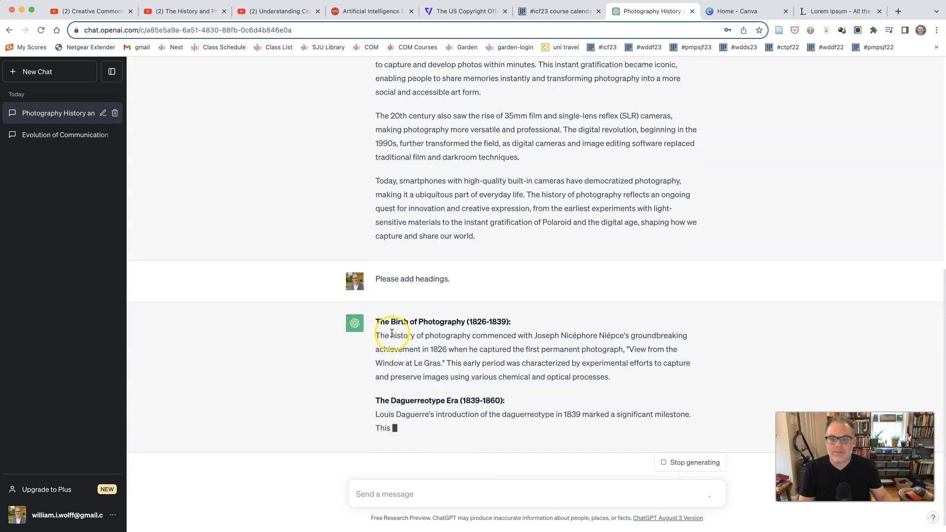
{"action": "scroll", "scroll_direction": "down", "scroll_amount": 3}
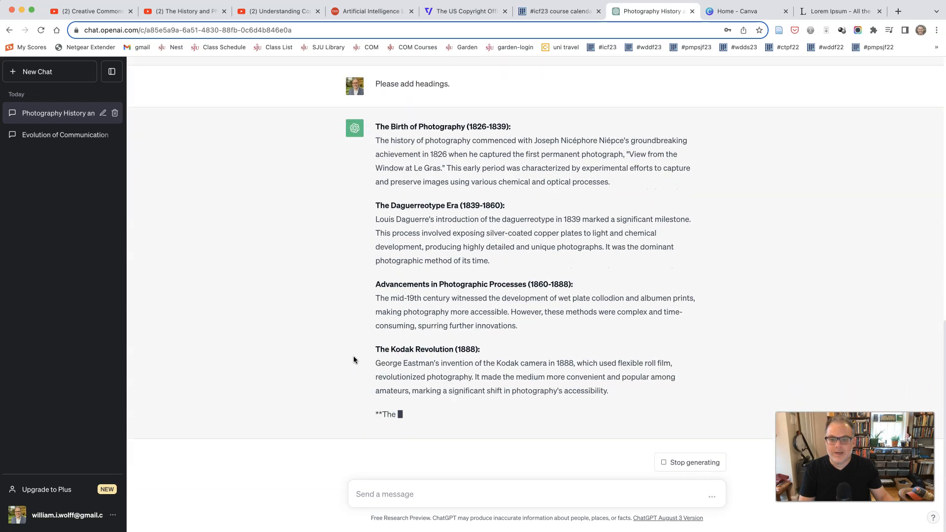
{"action": "scroll", "scroll_direction": "down", "scroll_amount": 3}
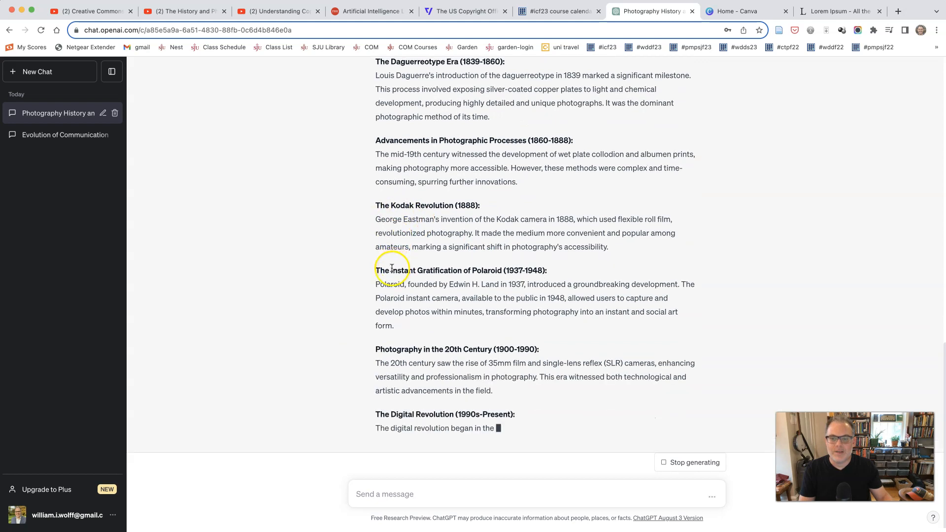
{"action": "scroll", "scroll_direction": "down", "scroll_amount": 3}
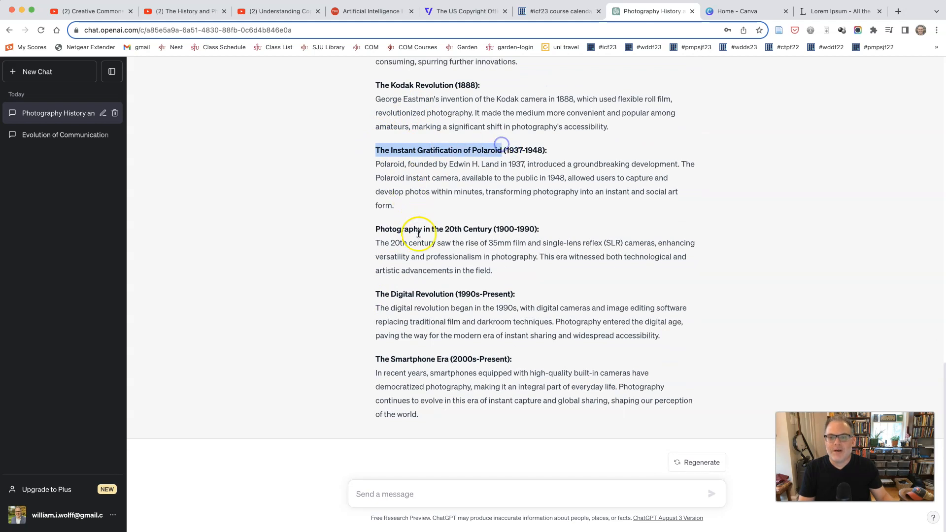
{"action": "scroll", "scroll_direction": "up", "scroll_amount": 3}
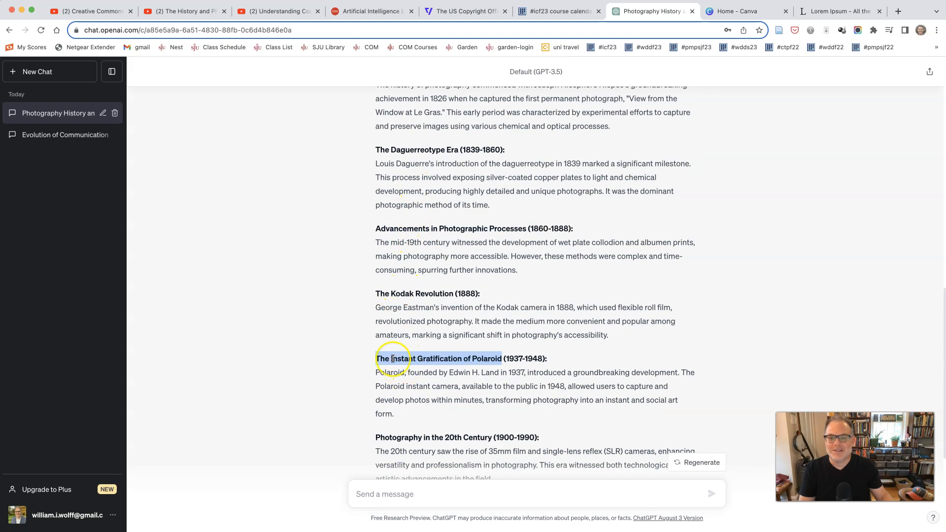
{"action": "scroll", "scroll_direction": "down", "scroll_amount": 3}
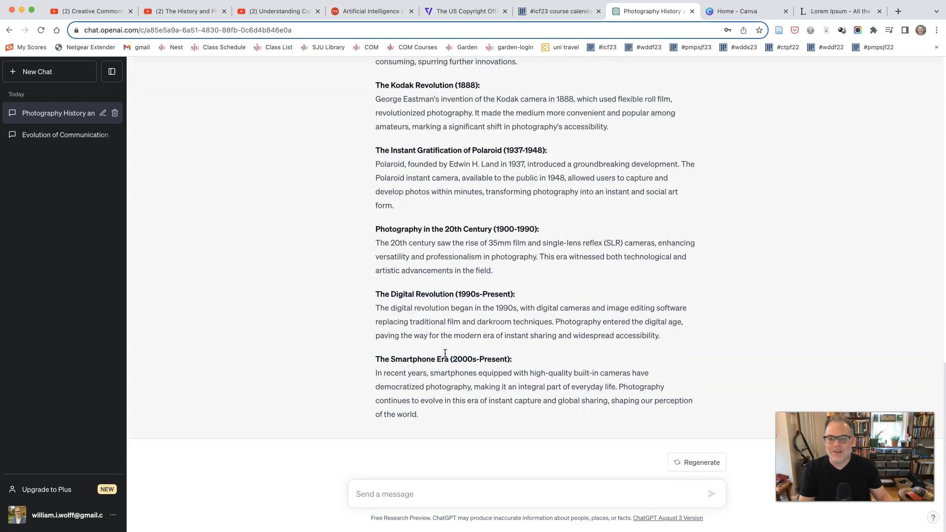
Step: Send 'Please add a title.' and review the titled reply 'A Snapshot of Photography: From Niépce to Polaroid and Beyond'
{"action": "left_click", "coordinate": [411, 493]}
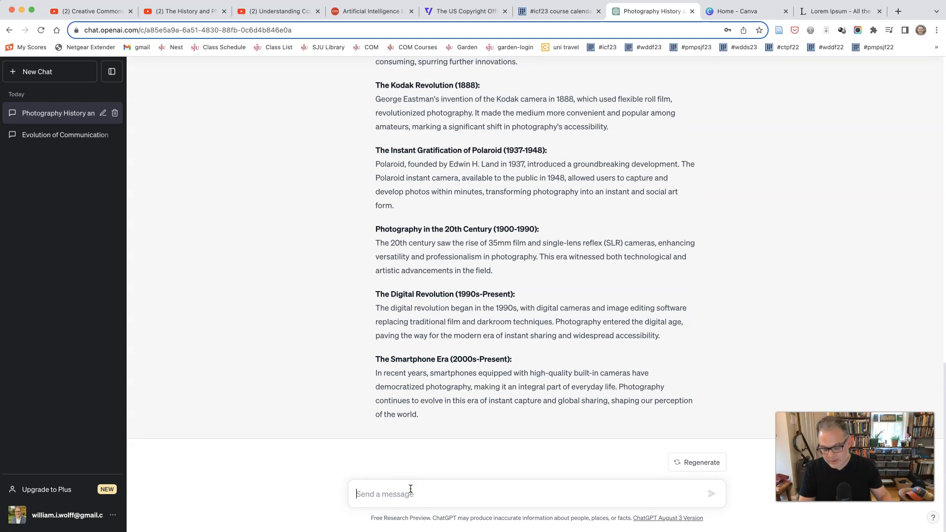
{"action": "type", "text": "Please add a ti"}
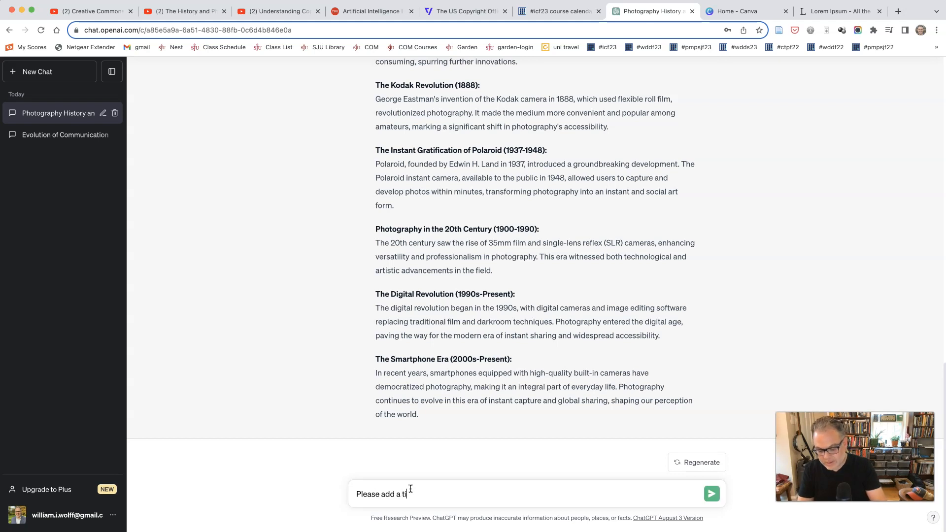
{"action": "type", "text": "tle."}
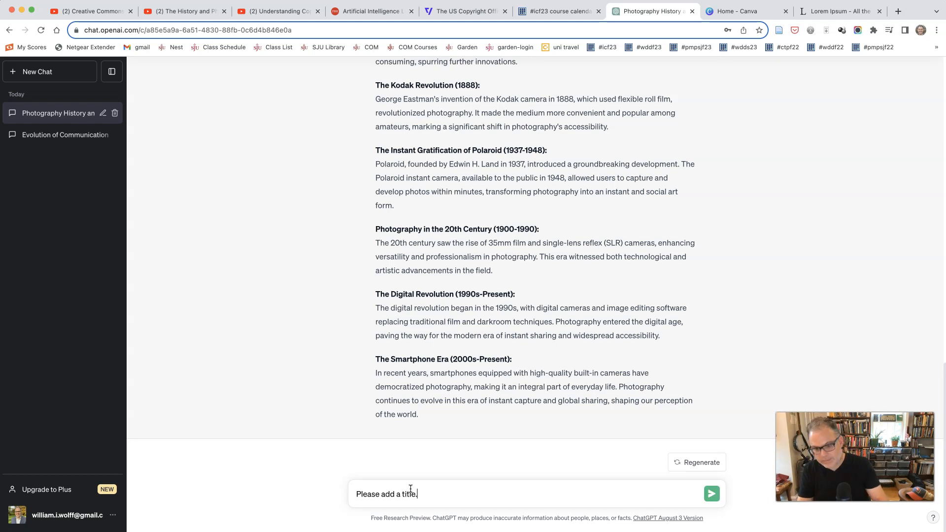
{"action": "left_click", "coordinate": [710, 493]}
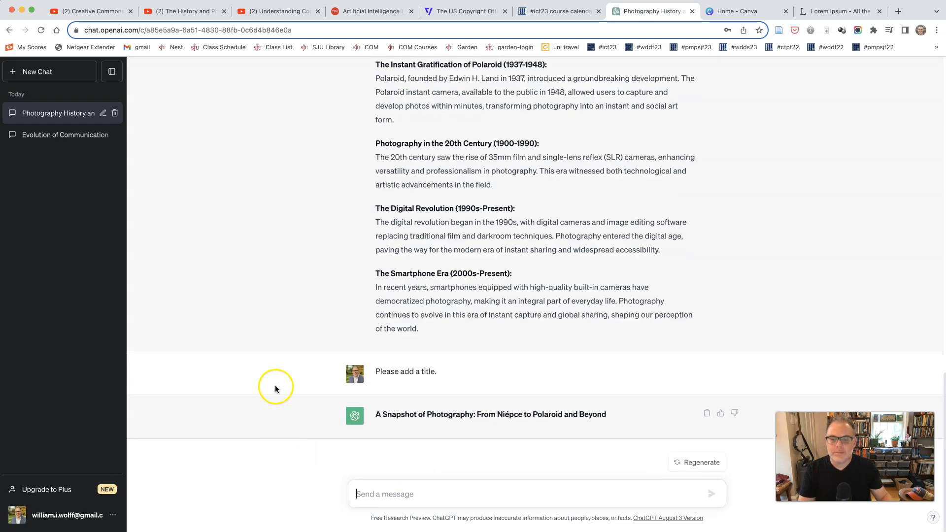
{"action": "mouse_move", "coordinate": [289, 380]}
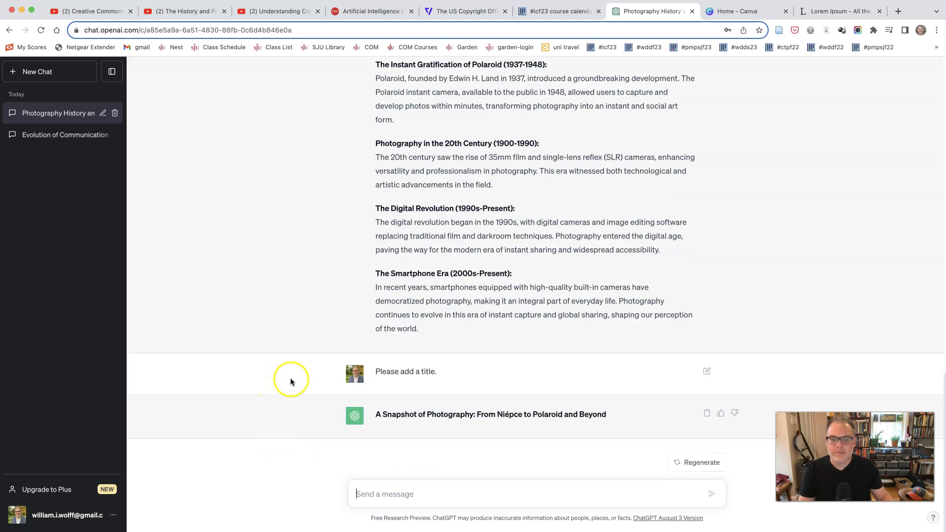
{"action": "mouse_move", "coordinate": [609, 422]}
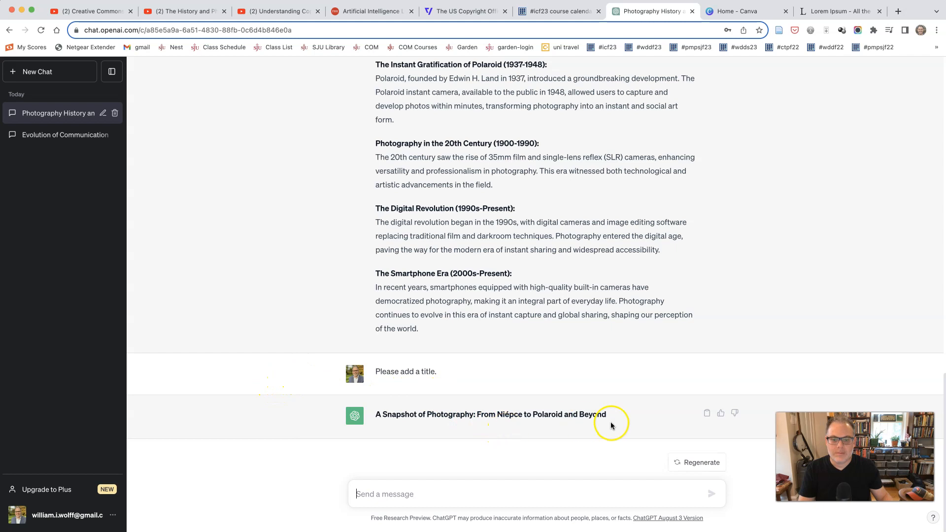
{"action": "mouse_move", "coordinate": [567, 389]}
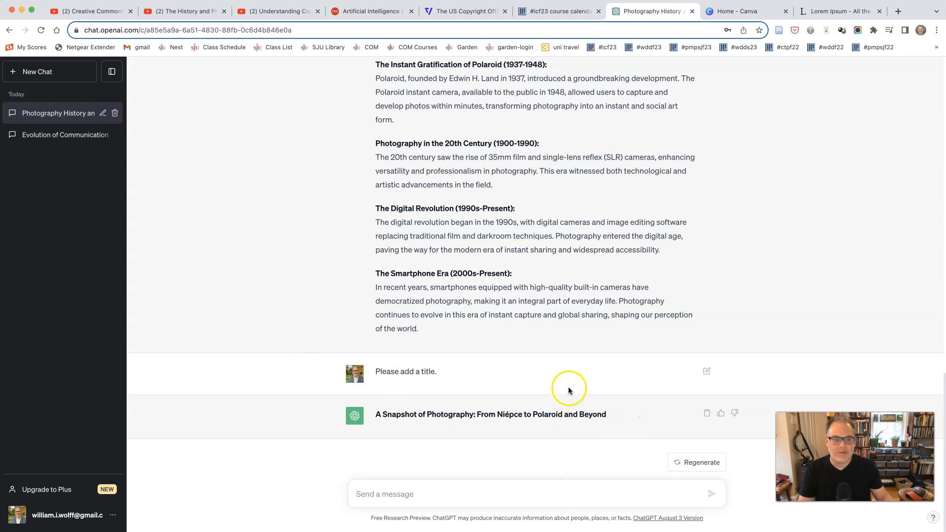
{"action": "mouse_move", "coordinate": [422, 405]}
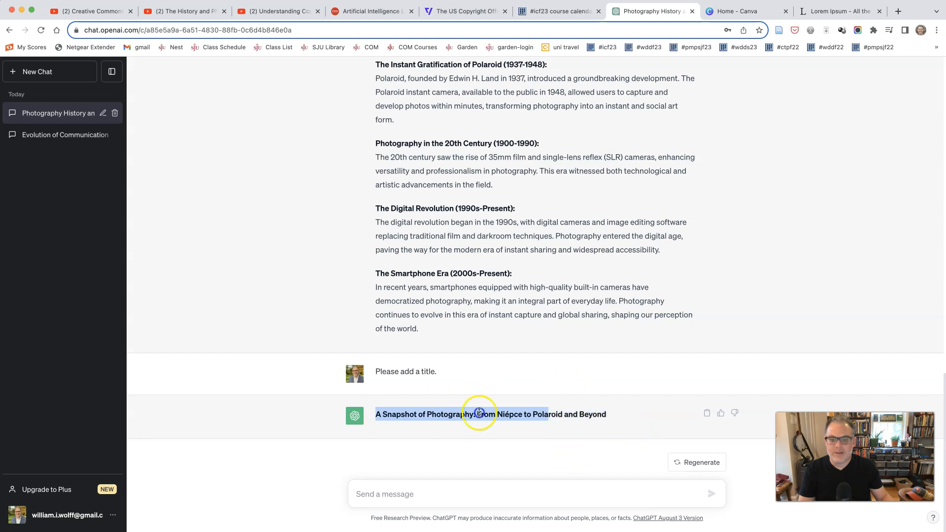
{"action": "scroll", "scroll_direction": "up", "scroll_amount": 3}
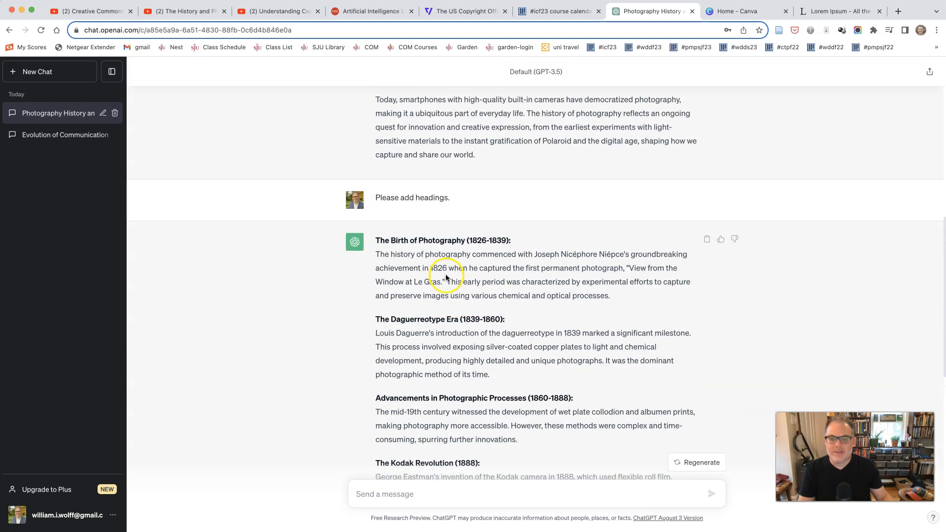
{"action": "scroll", "scroll_direction": "down", "scroll_amount": 3}
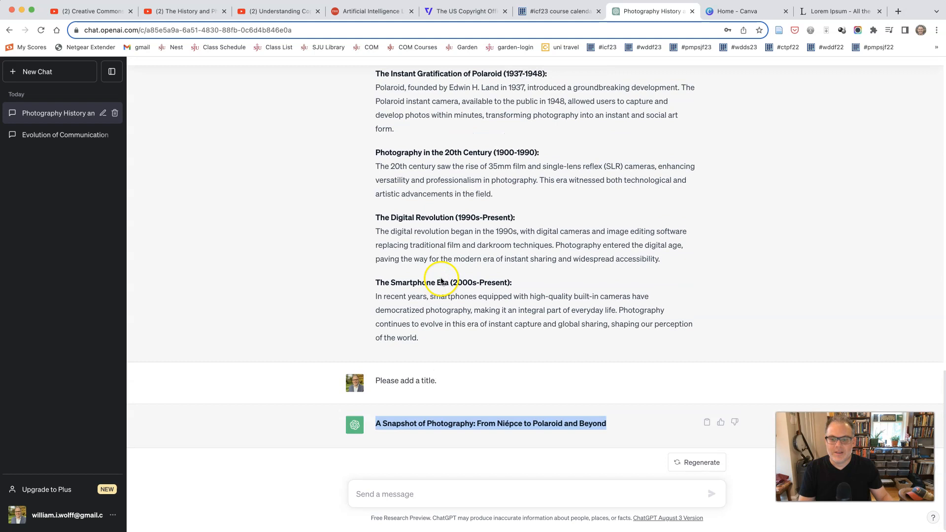
{"action": "scroll", "scroll_direction": "up", "scroll_amount": 3}
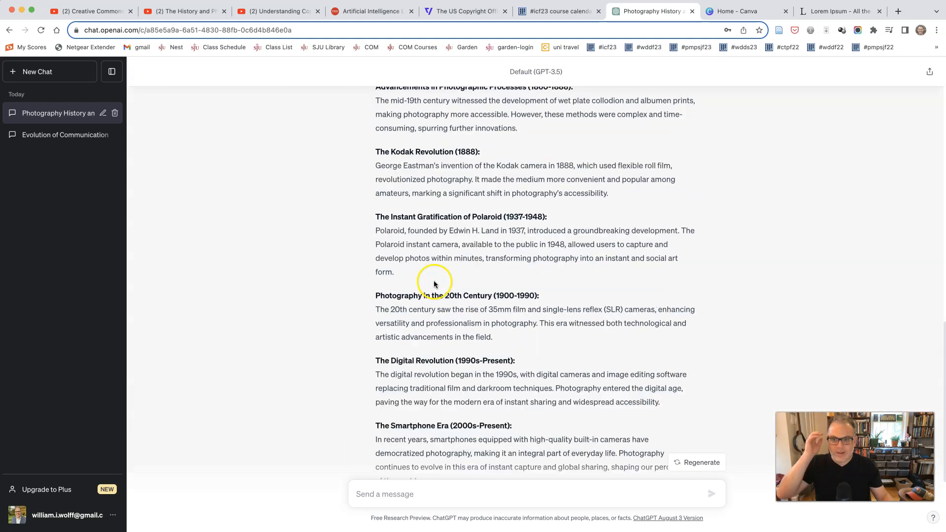
{"action": "scroll", "scroll_direction": "up", "scroll_amount": 3}
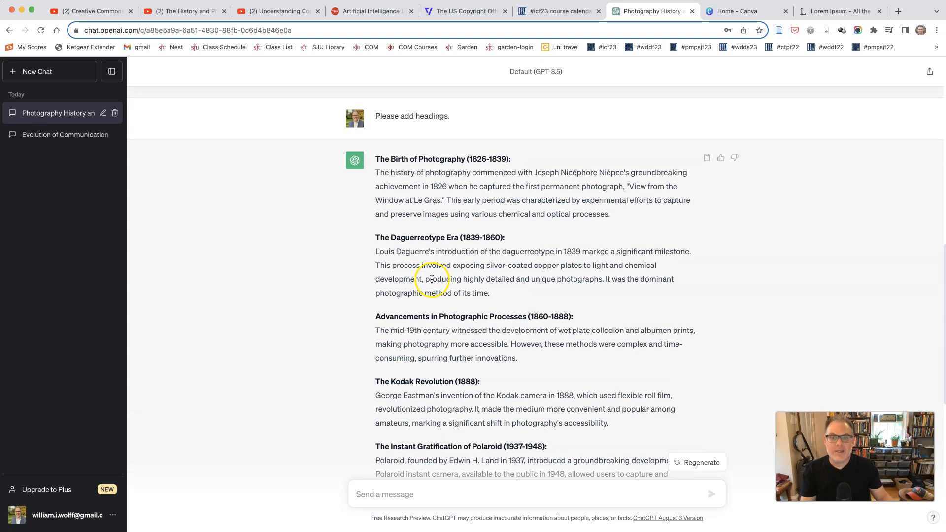
{"action": "scroll", "scroll_direction": "down", "scroll_amount": 3}
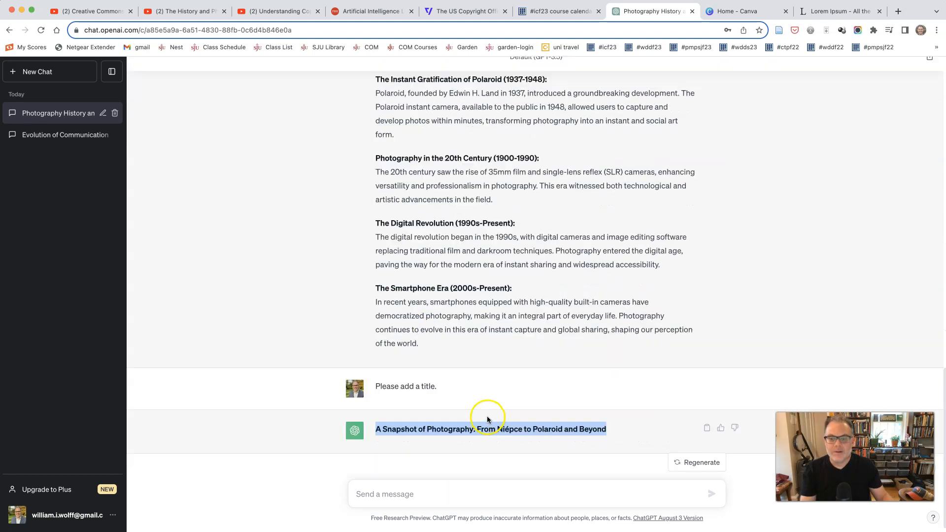
{"action": "mouse_move", "coordinate": [530, 417]}
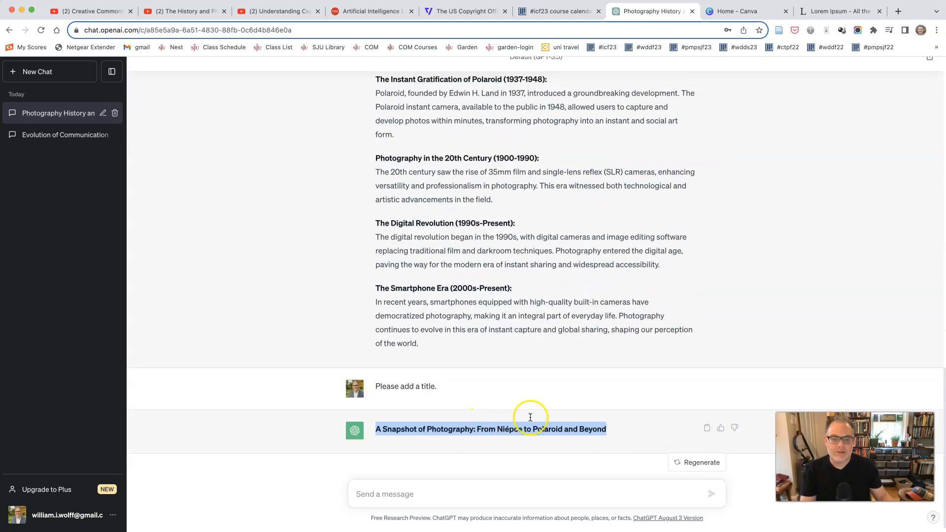
{"action": "scroll", "scroll_direction": "up", "scroll_amount": 3}
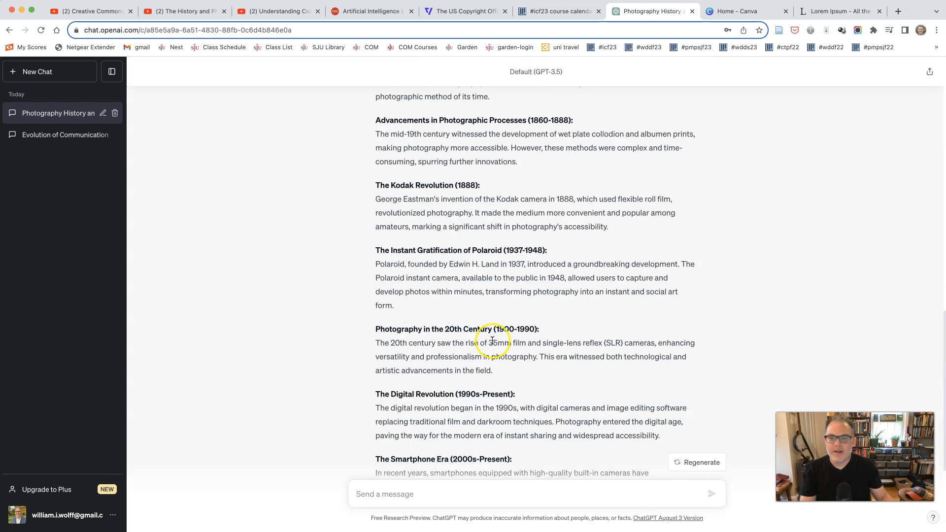
{"action": "scroll", "scroll_direction": "up", "scroll_amount": 3}
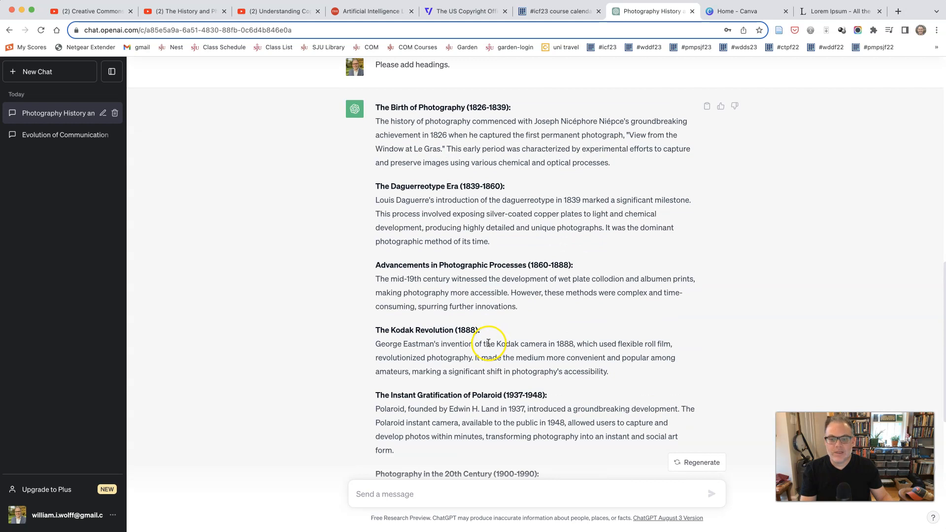
{"action": "scroll", "scroll_direction": "down", "scroll_amount": 3}
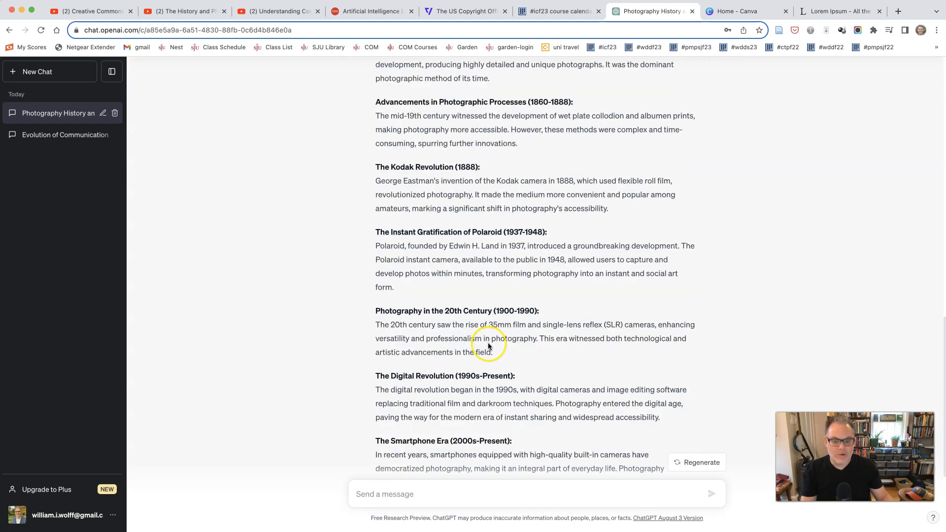
{"action": "mouse_move", "coordinate": [488, 345]}
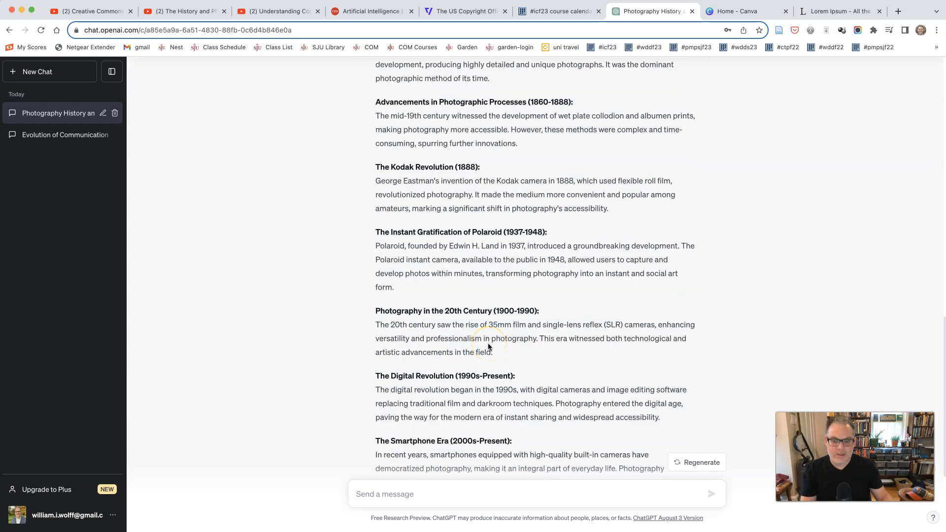
{"action": "scroll", "scroll_direction": "down", "scroll_amount": 3}
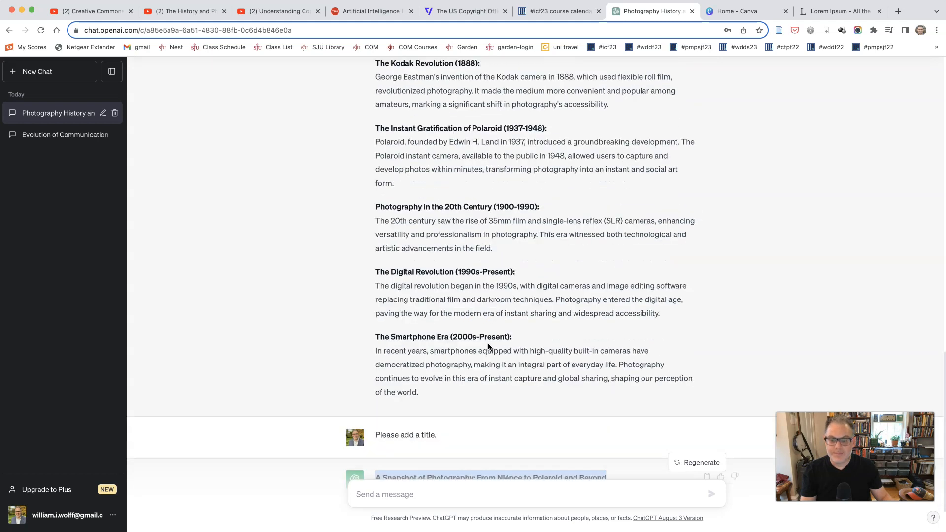
{"action": "scroll", "scroll_direction": "up", "scroll_amount": 3}
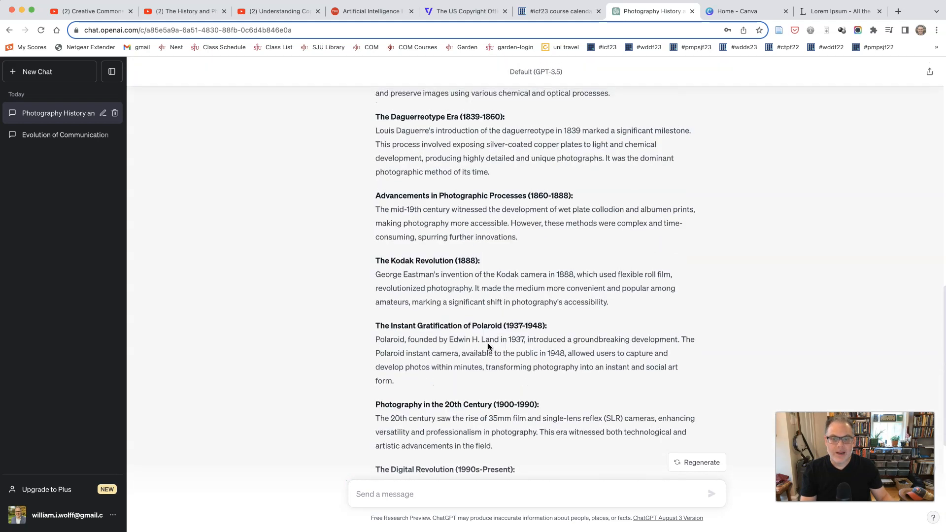
{"action": "scroll", "scroll_direction": "up", "scroll_amount": 3}
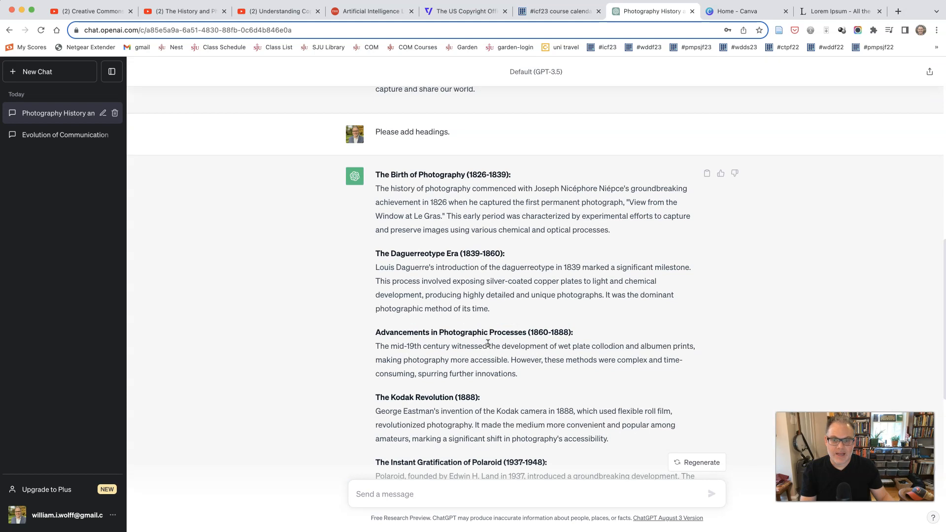
{"action": "scroll", "scroll_direction": "down", "scroll_amount": 3}
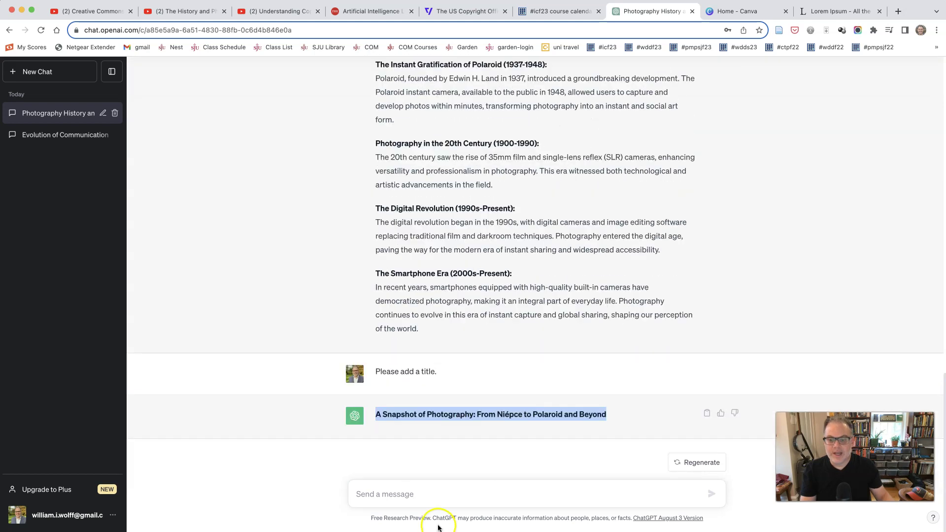
Step: Send 'Remove dates from the headers' and review the regenerated history with undated headings
{"action": "type", "text": "Re"}
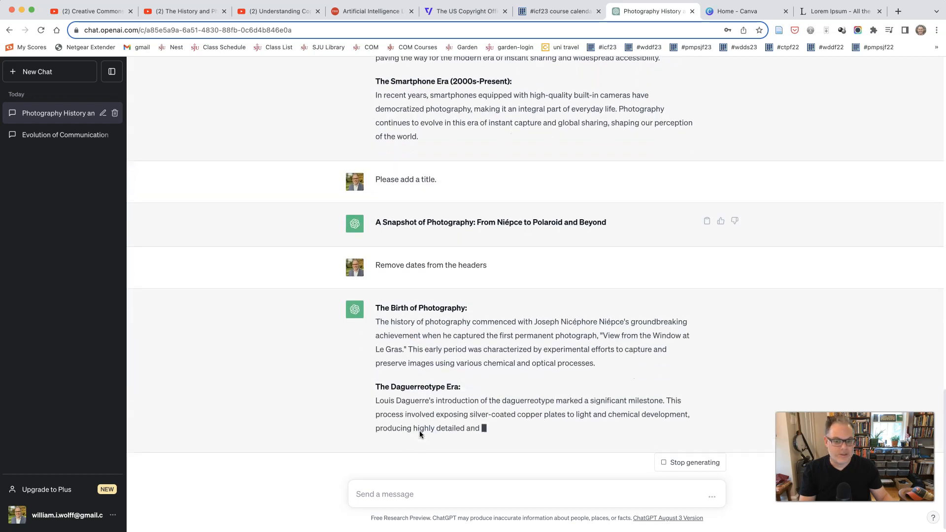
{"action": "scroll", "scroll_direction": "down", "scroll_amount": 3}
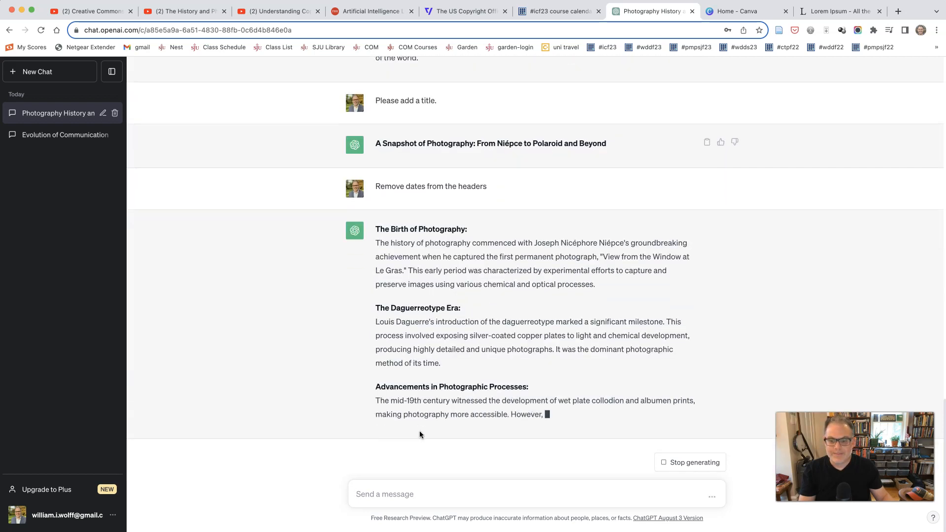
{"action": "scroll", "scroll_direction": "down", "scroll_amount": 3}
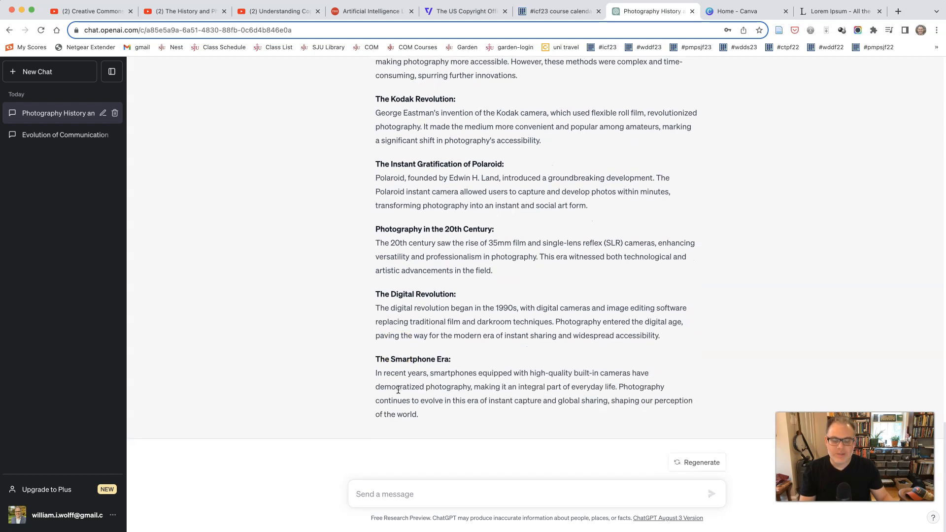
{"action": "scroll", "scroll_direction": "up", "scroll_amount": 3}
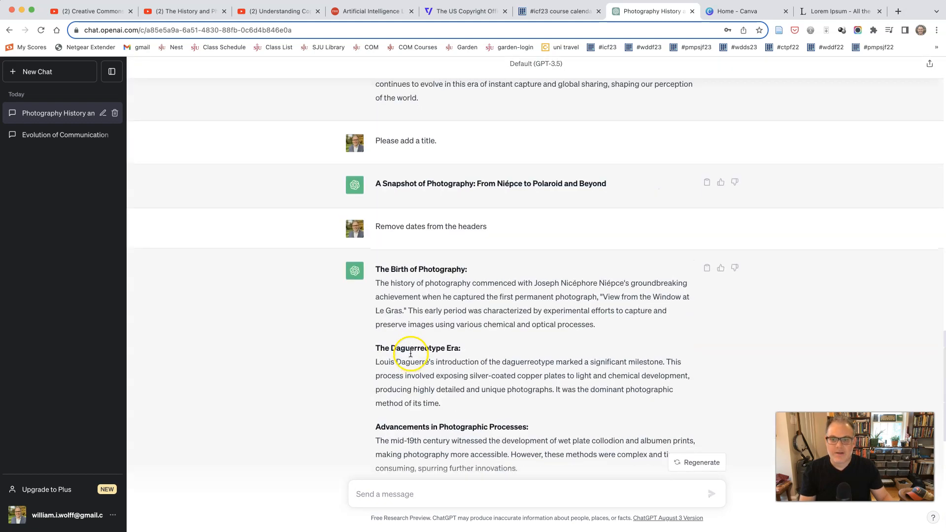
{"action": "scroll", "scroll_direction": "down", "scroll_amount": 3}
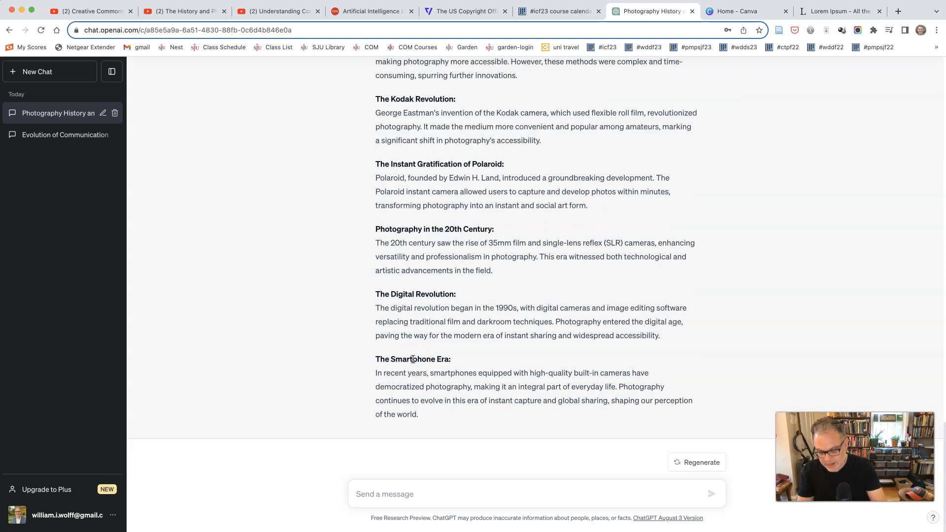
Step: Send 'Add a blurb under the title' and view the reply with an introductory paragraph beneath the title
{"action": "type", "text": "Add a"}
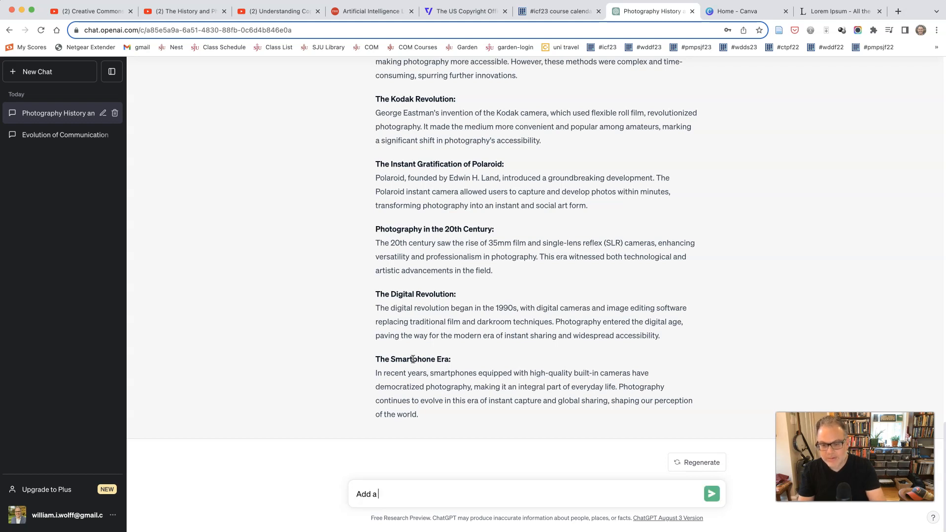
{"action": "type", "text": "blurb in"}
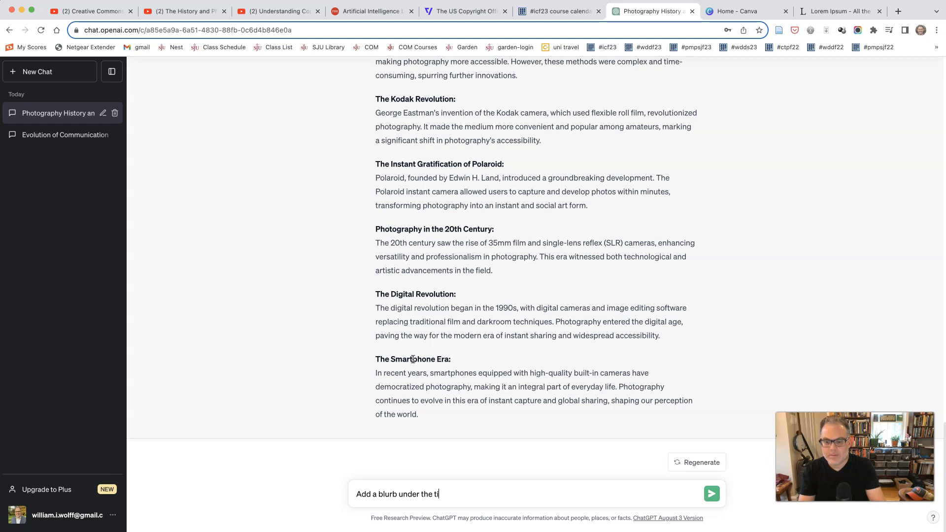
{"action": "left_click", "coordinate": [711, 493]}
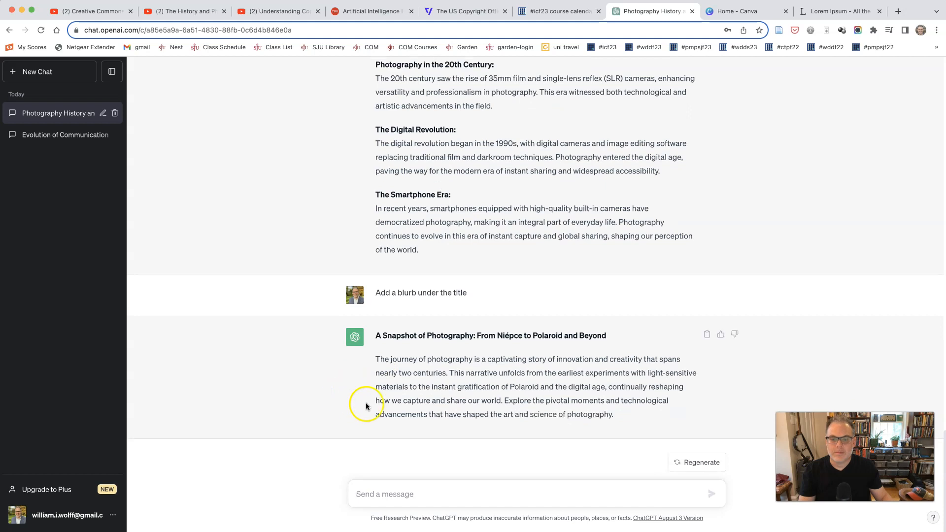
{"action": "scroll", "scroll_direction": "down", "scroll_amount": 3}
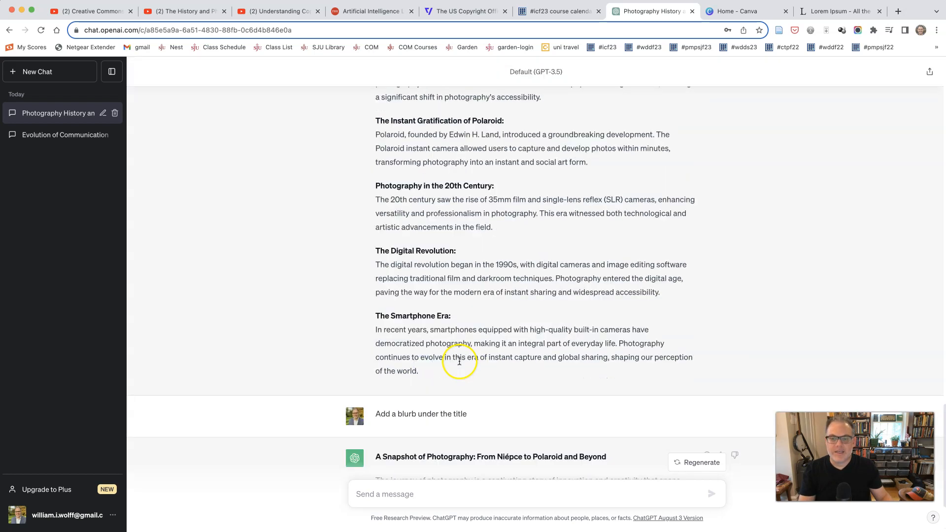
{"action": "scroll", "scroll_direction": "up", "scroll_amount": 3}
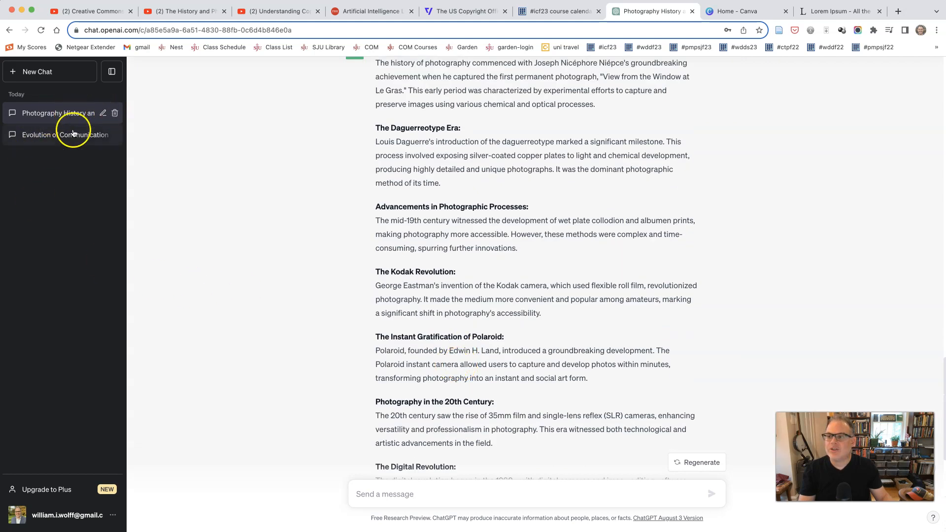
{"action": "mouse_move", "coordinate": [54, 146]}
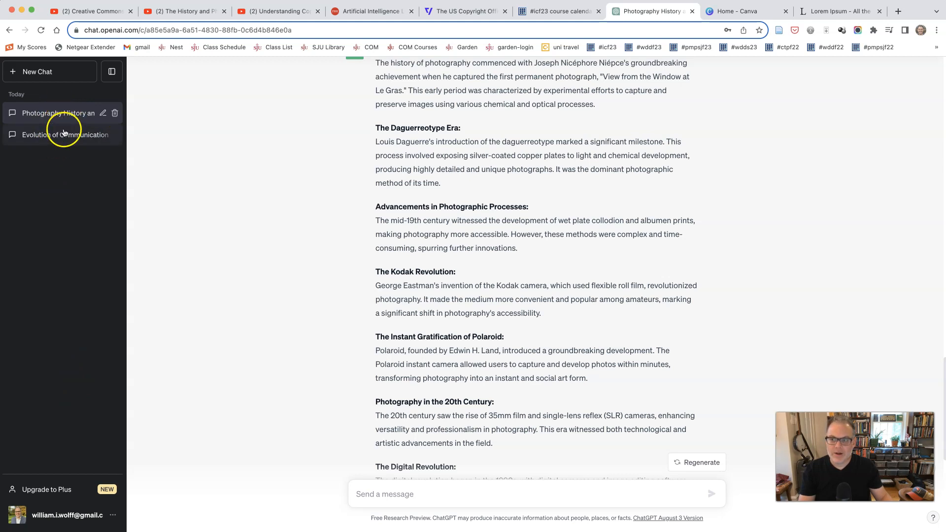
{"action": "mouse_move", "coordinate": [532, 350]}
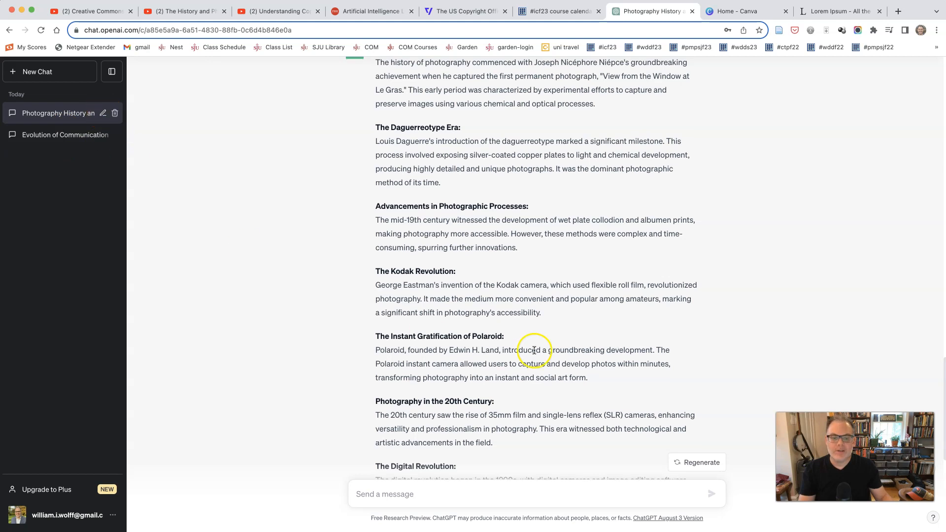
{"action": "scroll", "scroll_direction": "down", "scroll_amount": 3}
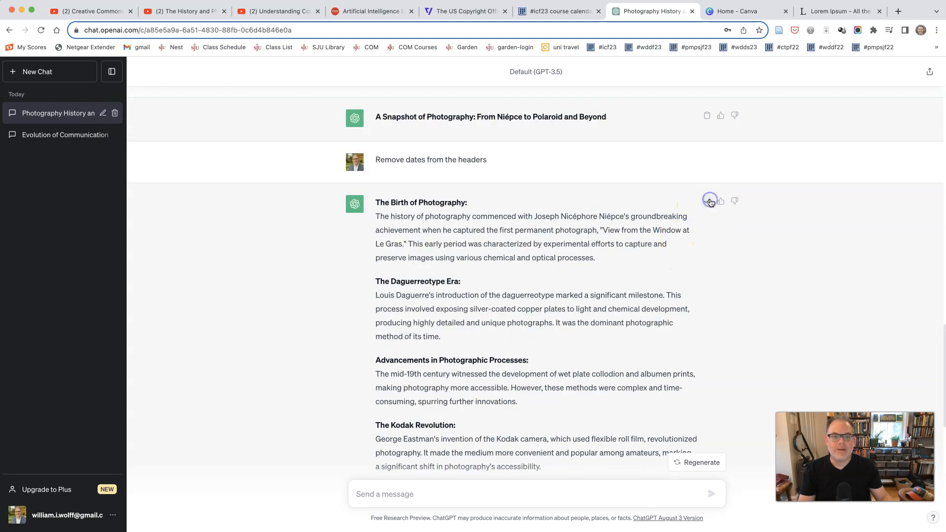
{"action": "mouse_move", "coordinate": [325, 380]}
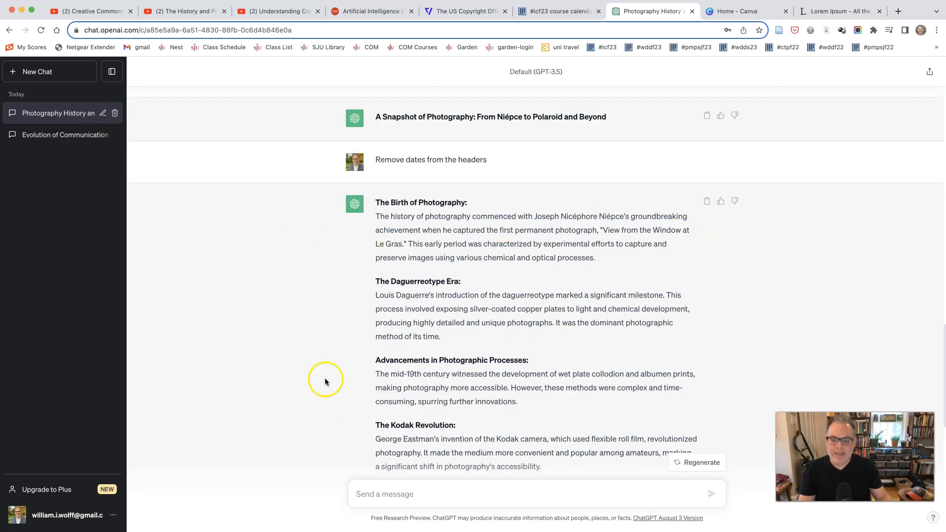
{"action": "mouse_move", "coordinate": [323, 380]}
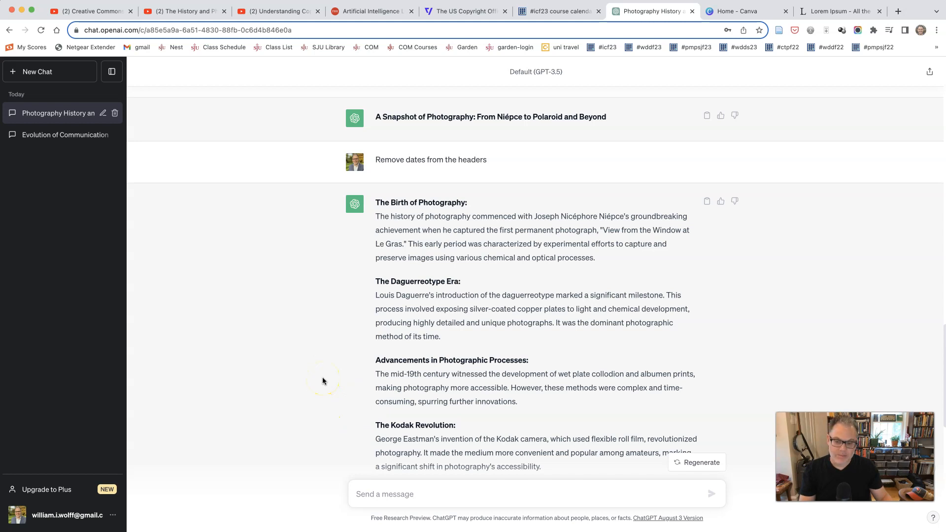
{"action": "scroll", "scroll_direction": "down", "scroll_amount": 3}
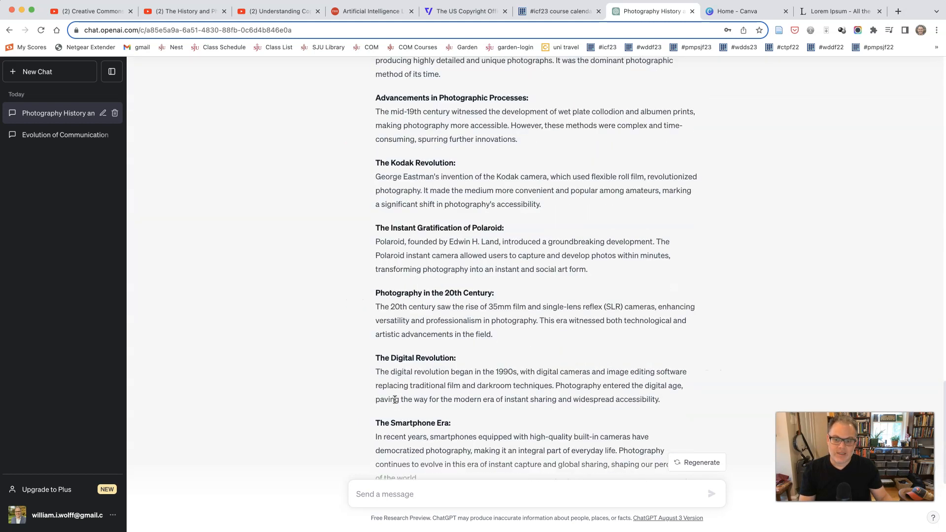
{"action": "scroll", "scroll_direction": "down", "scroll_amount": 3}
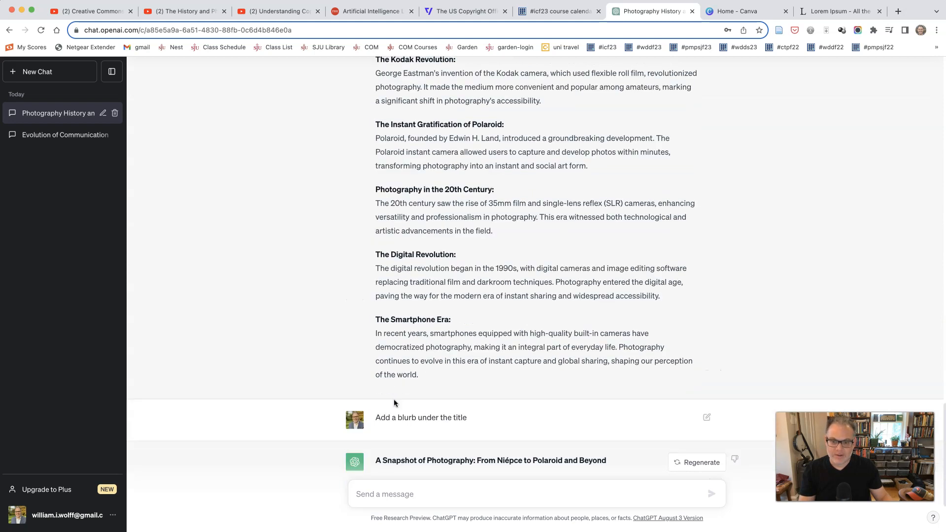
{"action": "scroll", "scroll_direction": "up", "scroll_amount": 3}
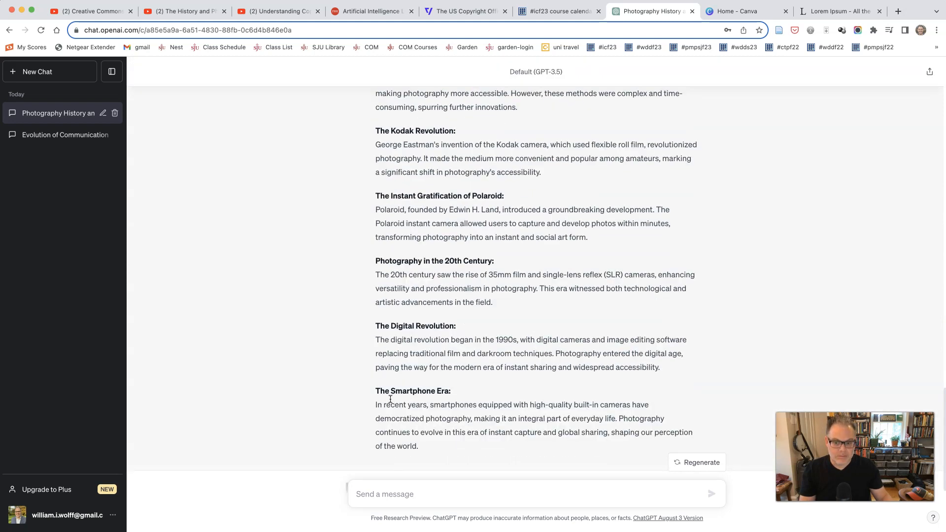
{"action": "scroll", "scroll_direction": "up", "scroll_amount": 3}
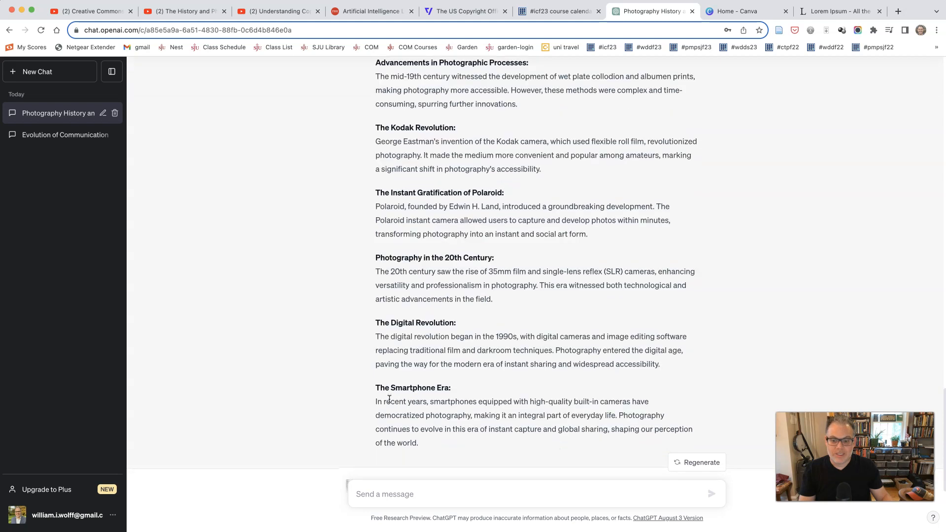